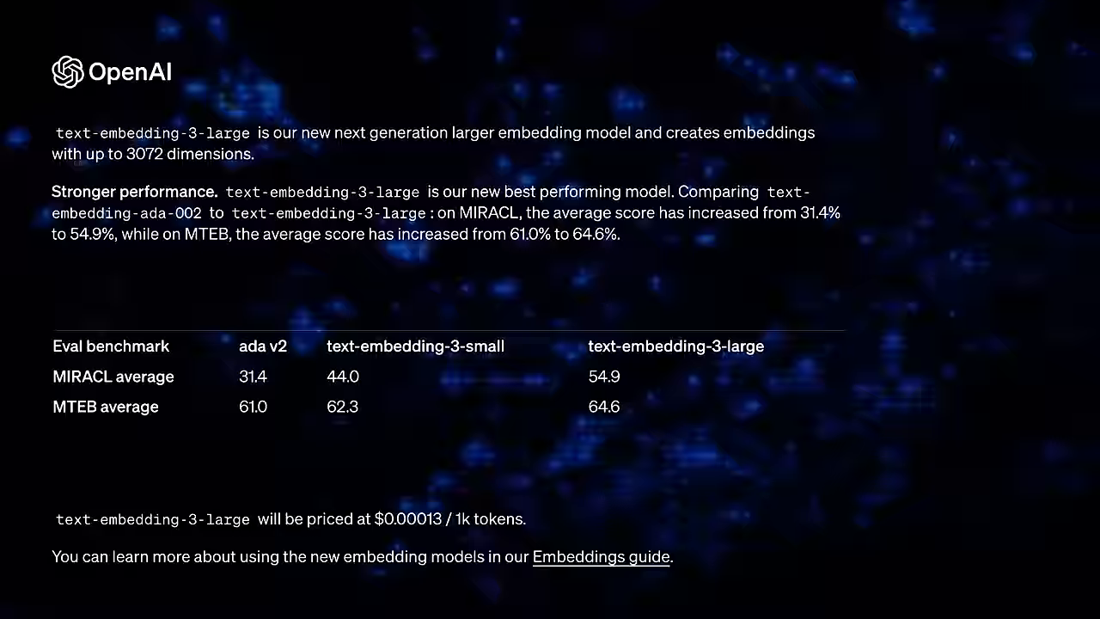
Add a '# 512' comment after text-embedding-3-small's 1536 dimension in the index setup cell.
scroll(down, 3)
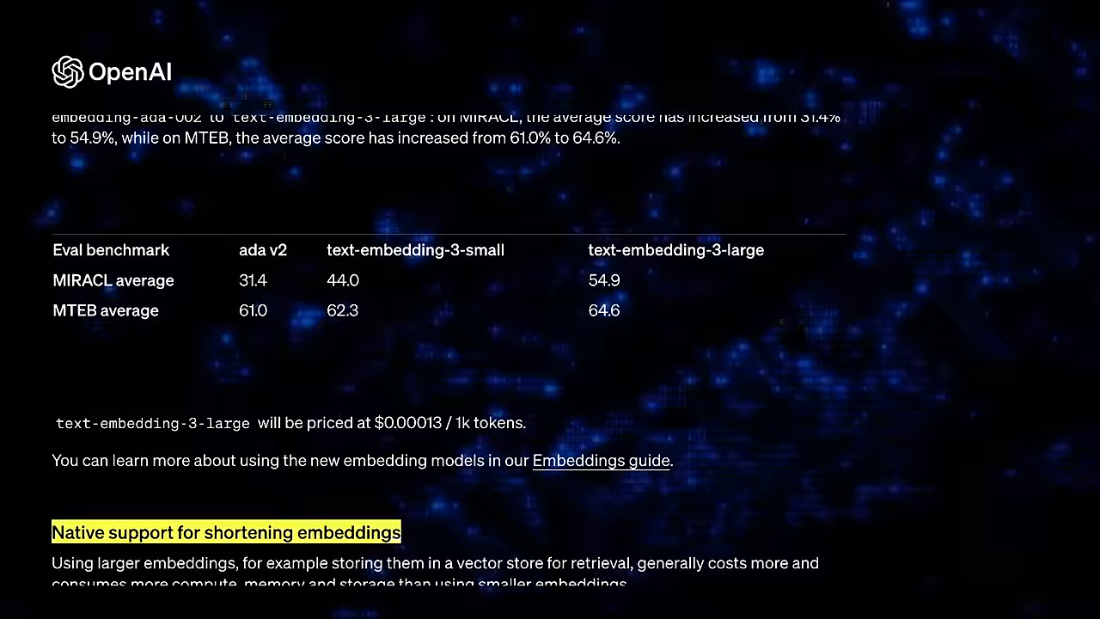
scroll(down, 3)
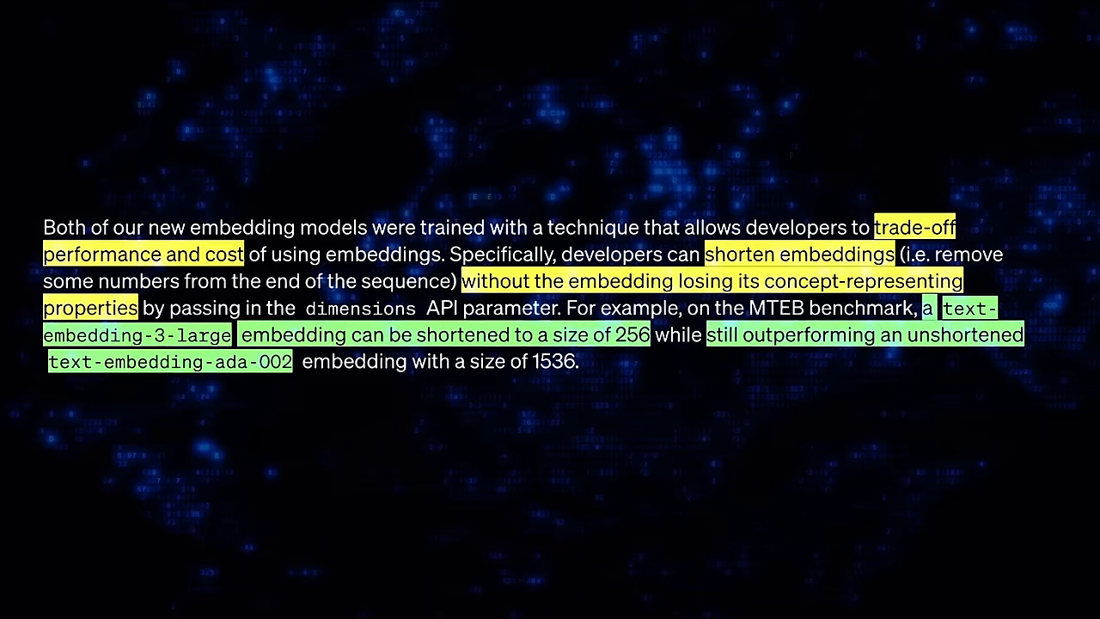
scroll(up, 3)
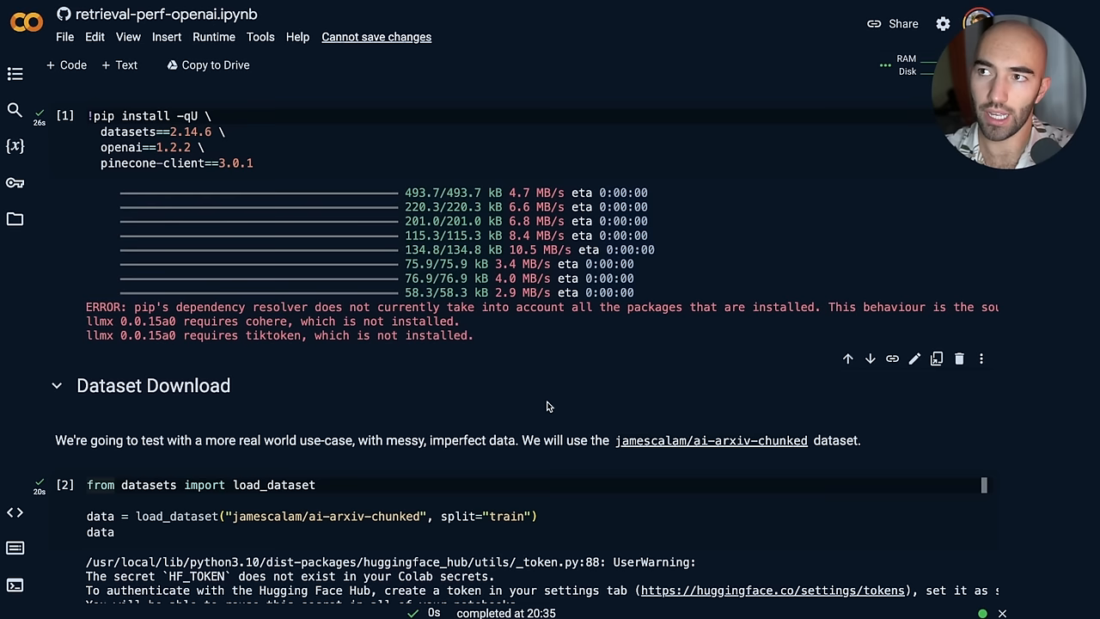
scroll(down, 3)
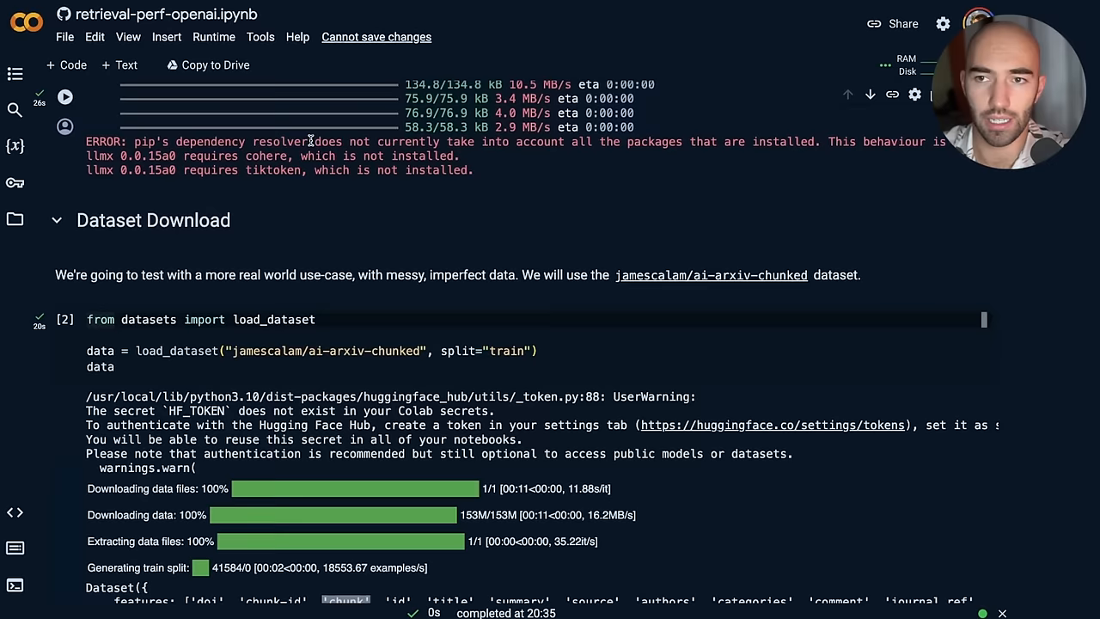
scroll(down, 3)
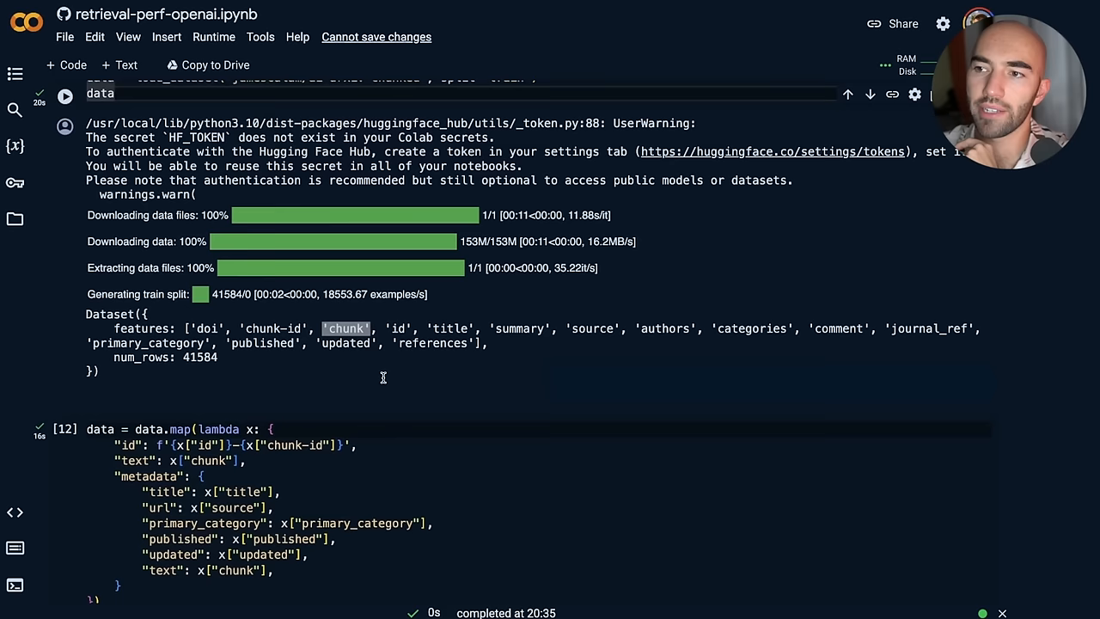
scroll(down, 3)
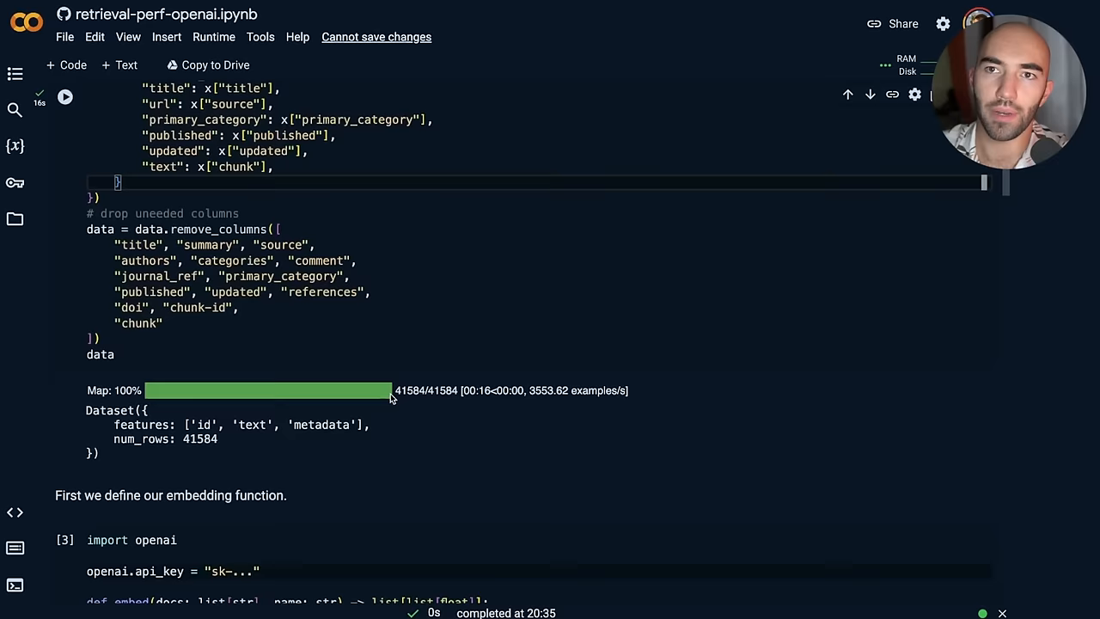
scroll(down, 3)
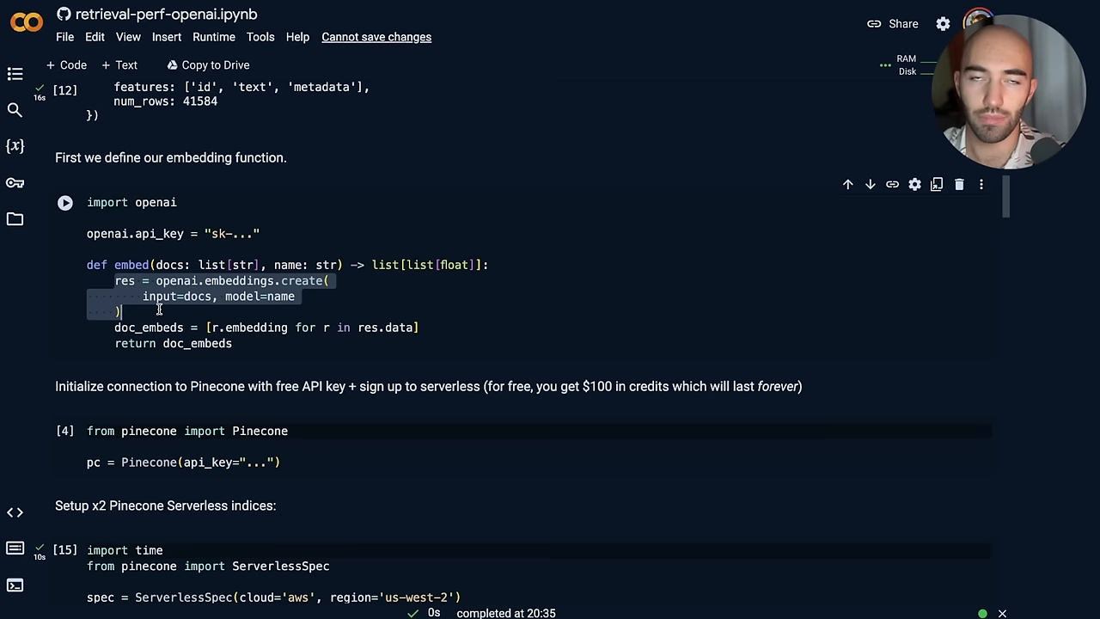
scroll(up, 3)
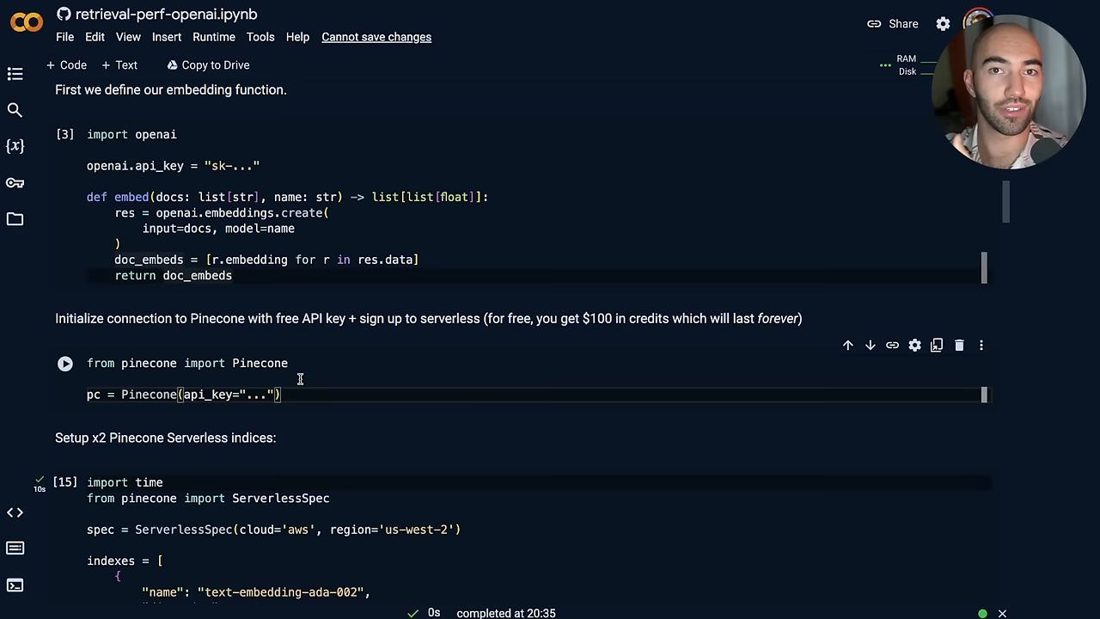
scroll(down, 3)
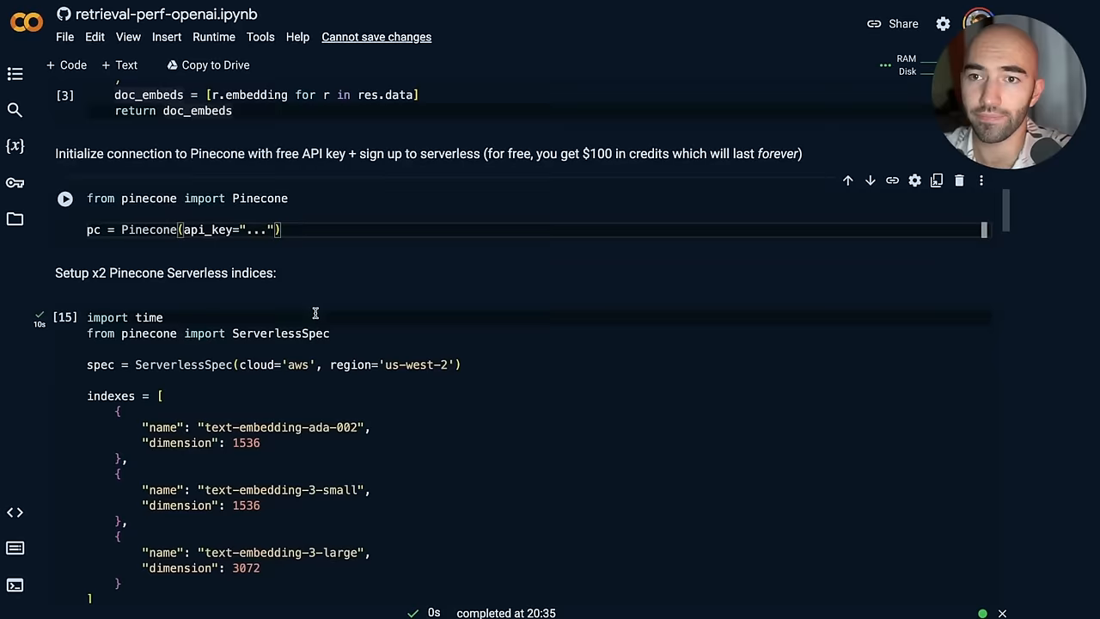
scroll(down, 3)
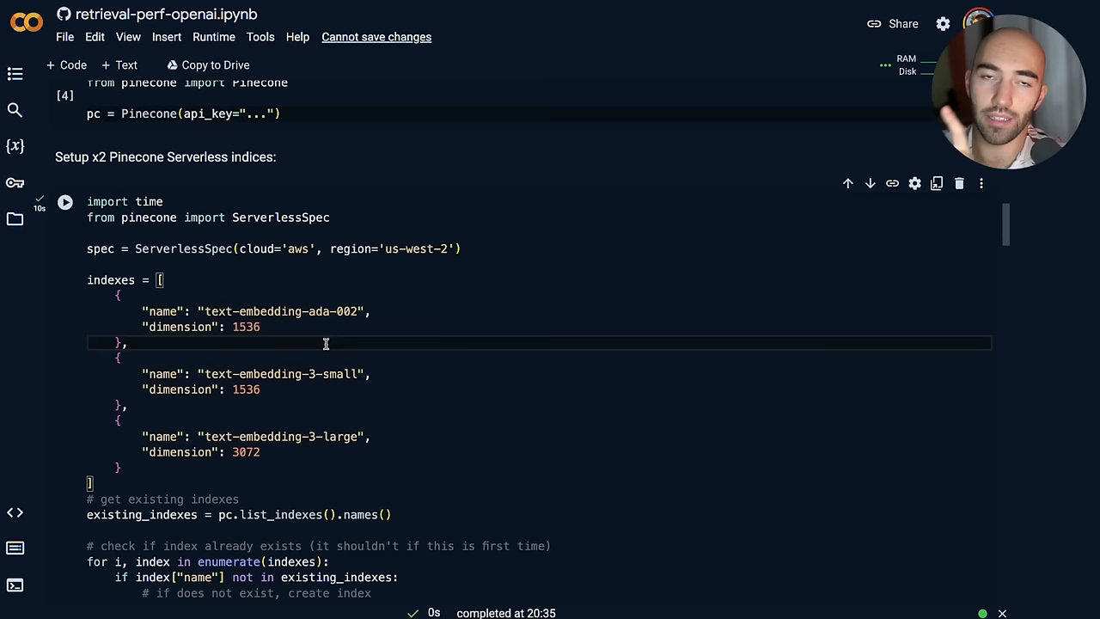
mouse_move(307, 431)
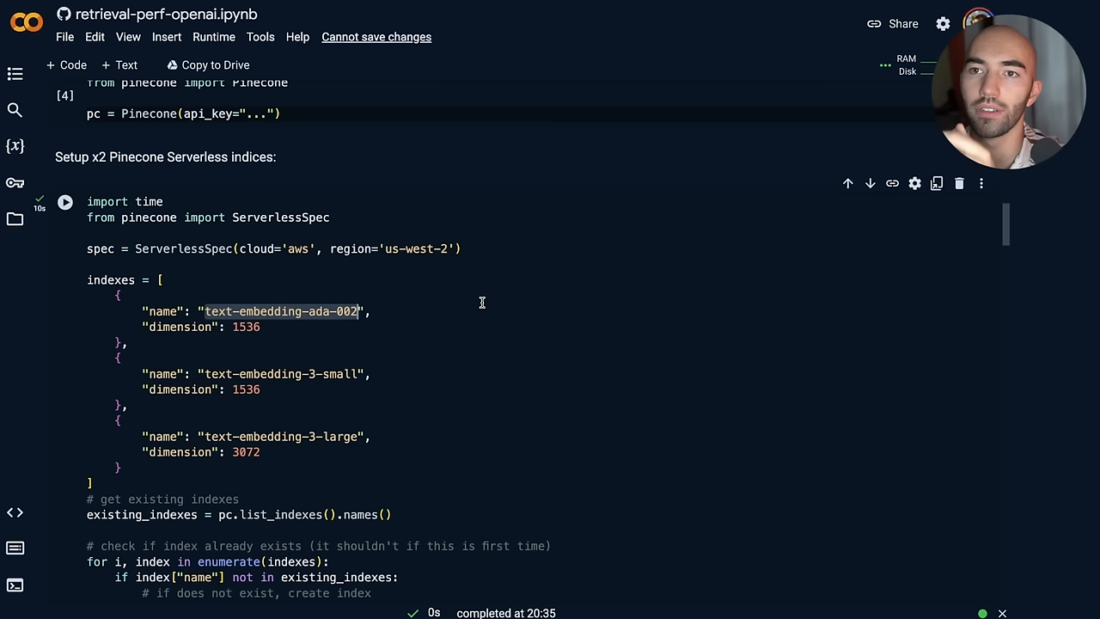
double_click(246, 326)
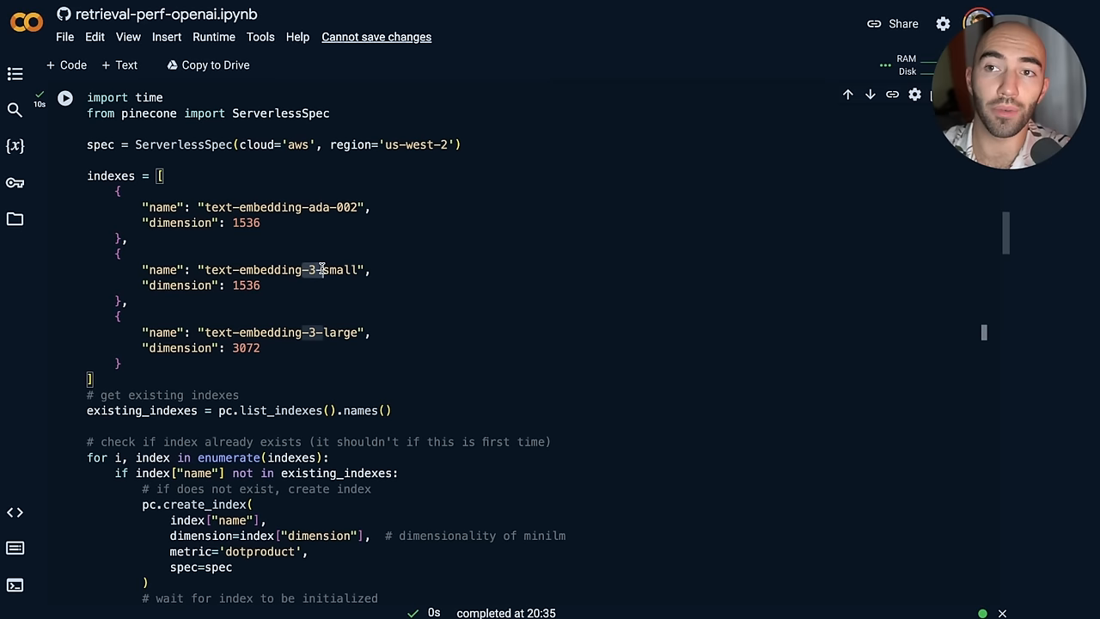
text(# 512)
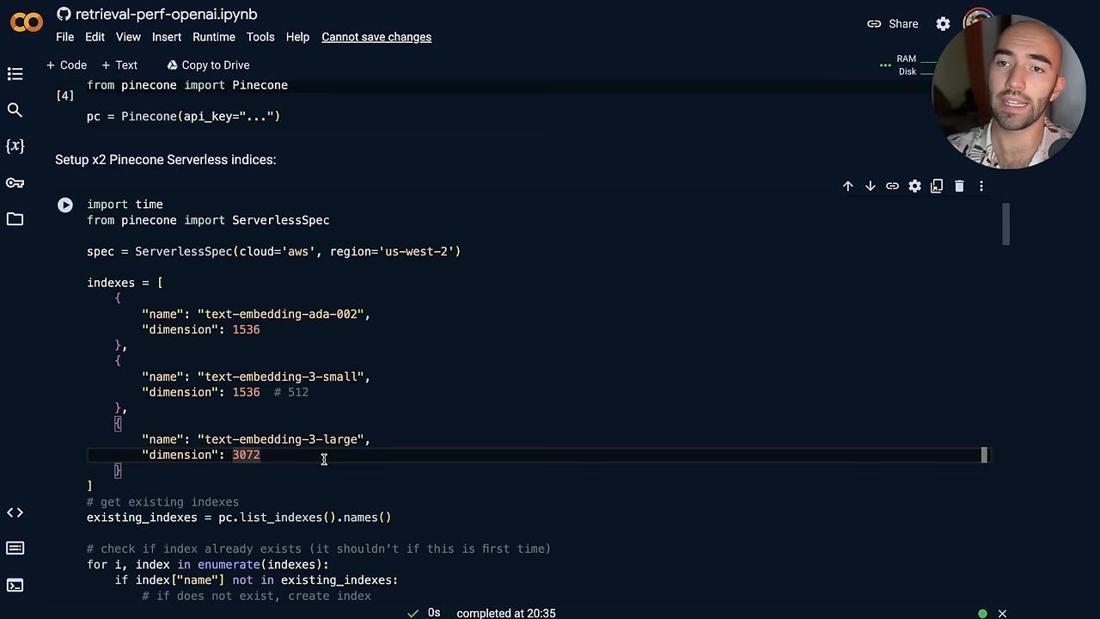
Add a '# 256' comment after text-embedding-3-large's 3072 dimension, then view the index stats output.
scroll(down, 3)
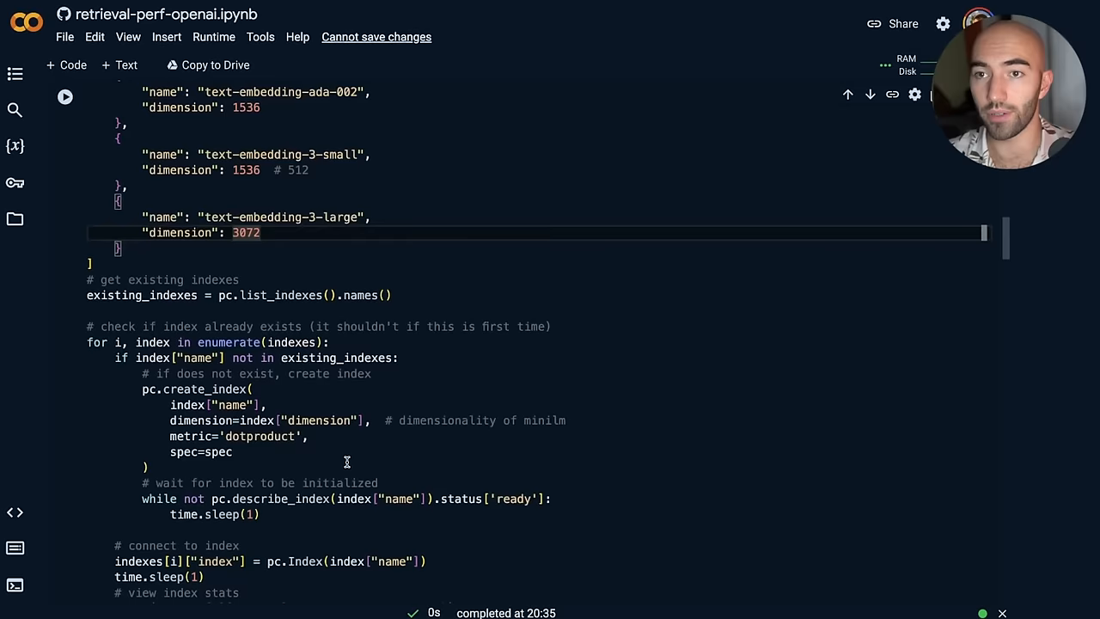
scroll(up, 3)
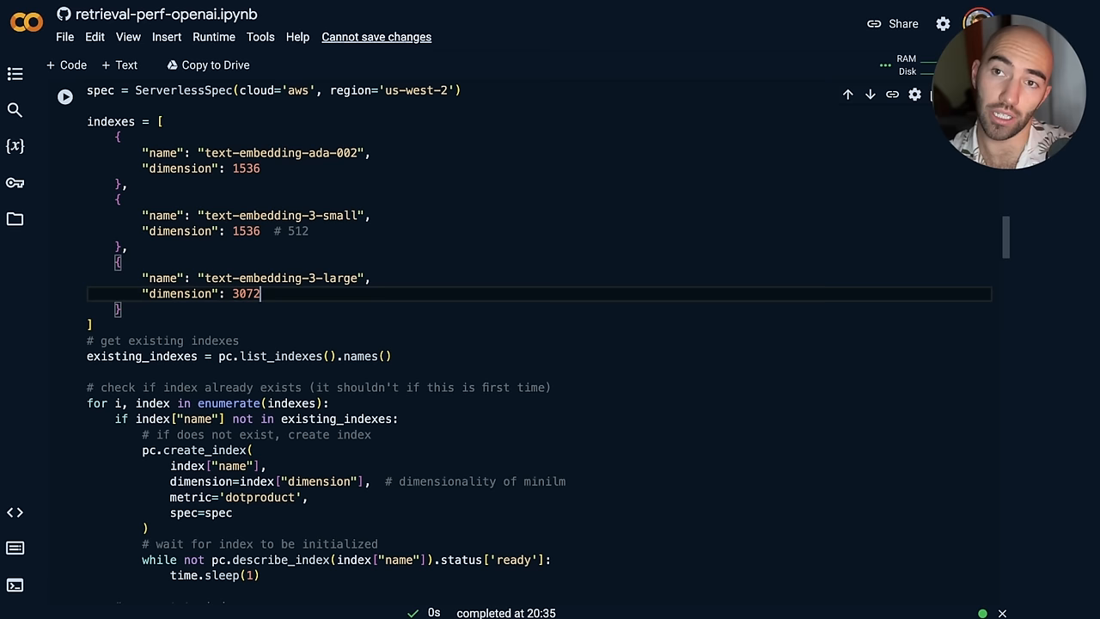
text(# 256)
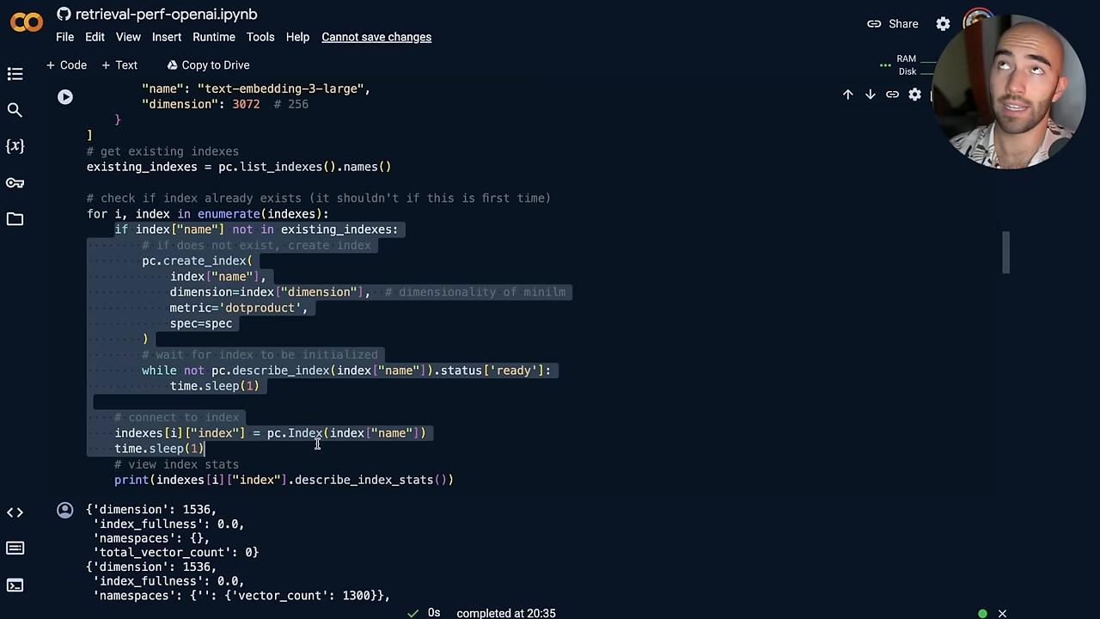
scroll(down, 3)
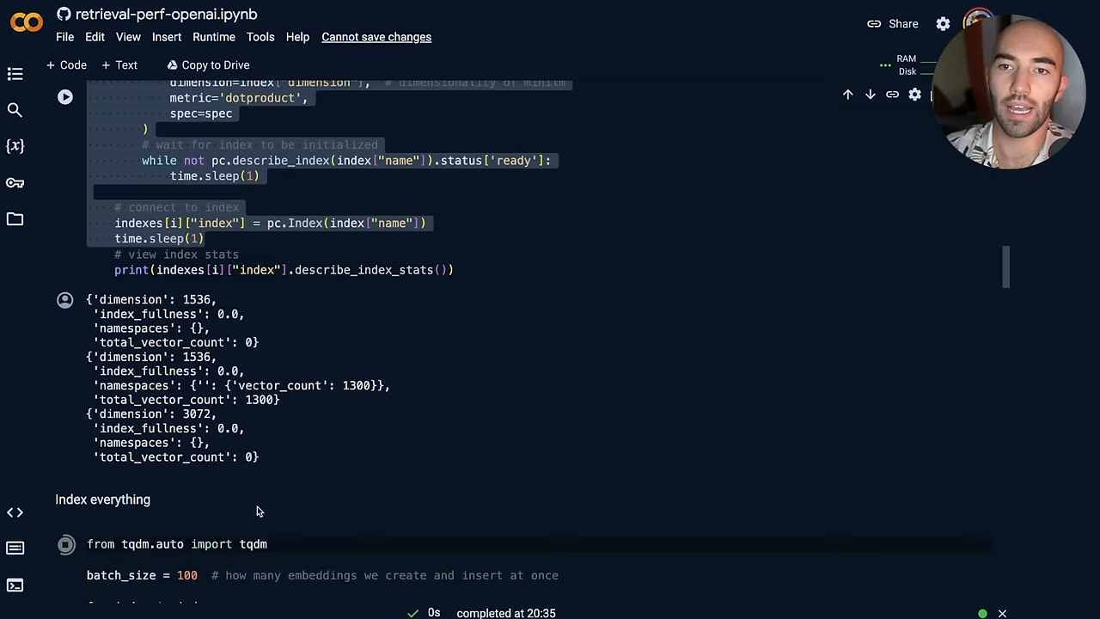
Run the batch cell that embeds the data and upserts vectors into all three Pinecone indexes.
scroll(down, 3)
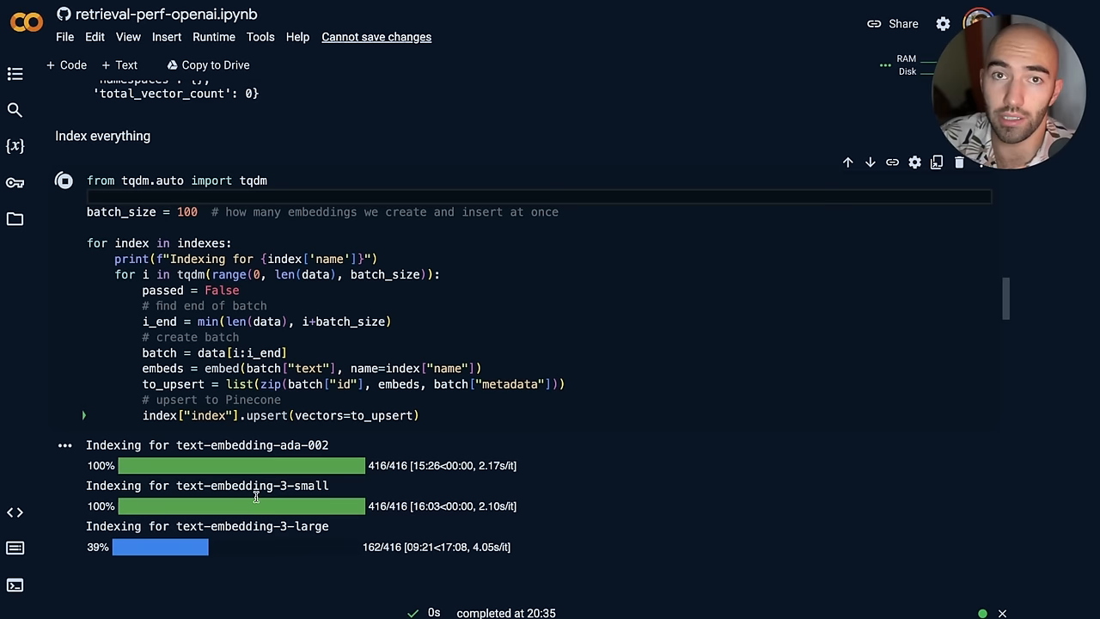
mouse_move(410, 490)
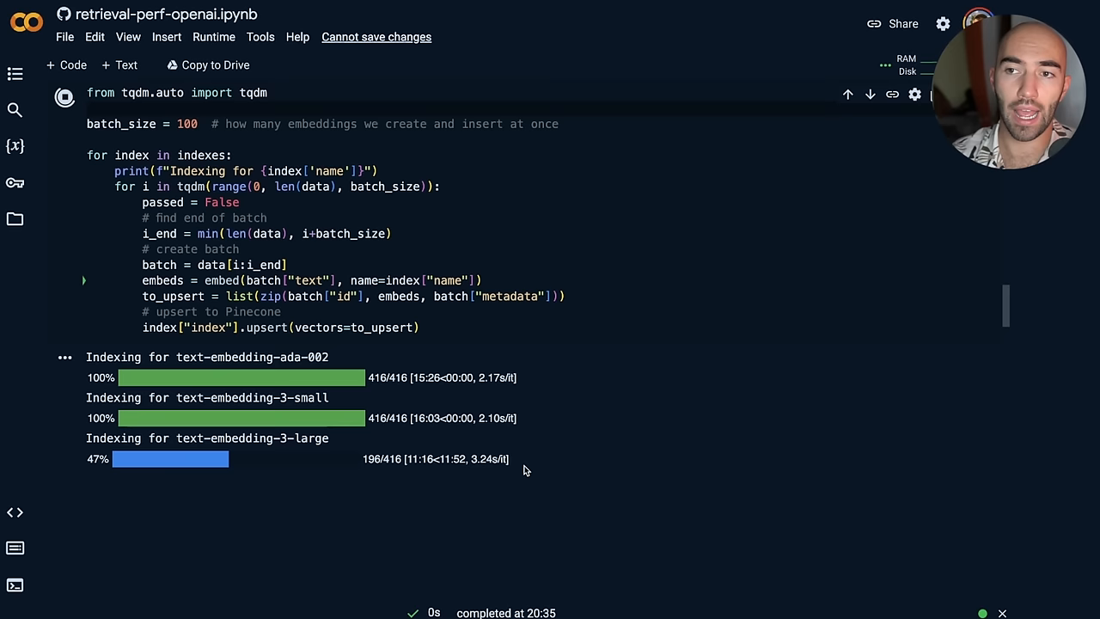
Query 'red teaming for llama 2' with top_k=1 on the text-embedding-3-small index and print it.
scroll(down, 3)
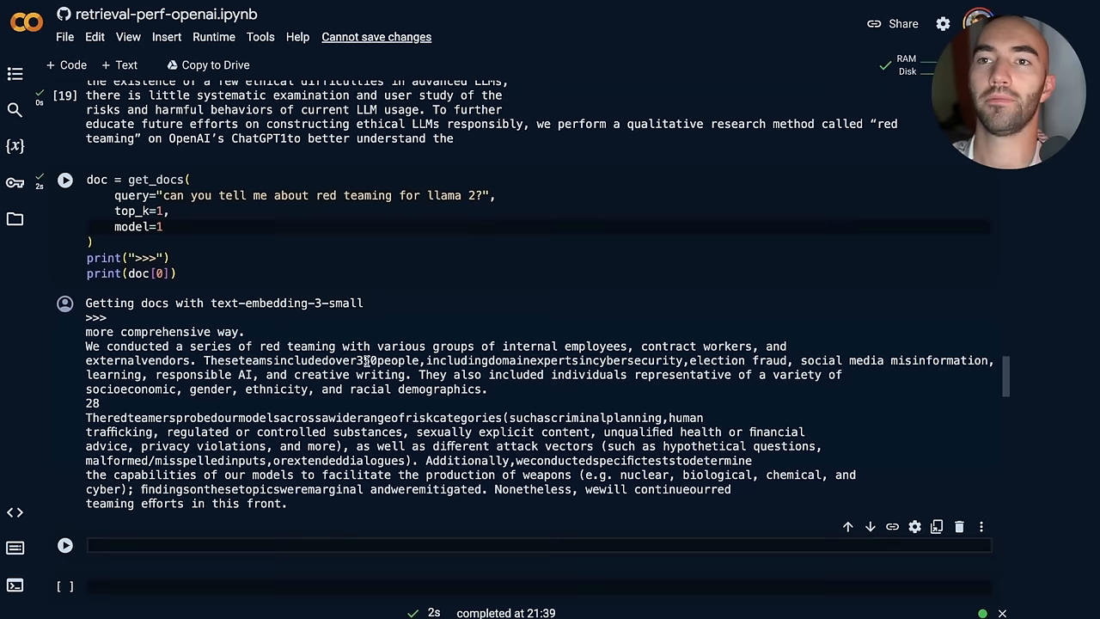
Run the red teaming query with model=2 (3-large), then search the notebook for 'llama'.
click(289, 534)
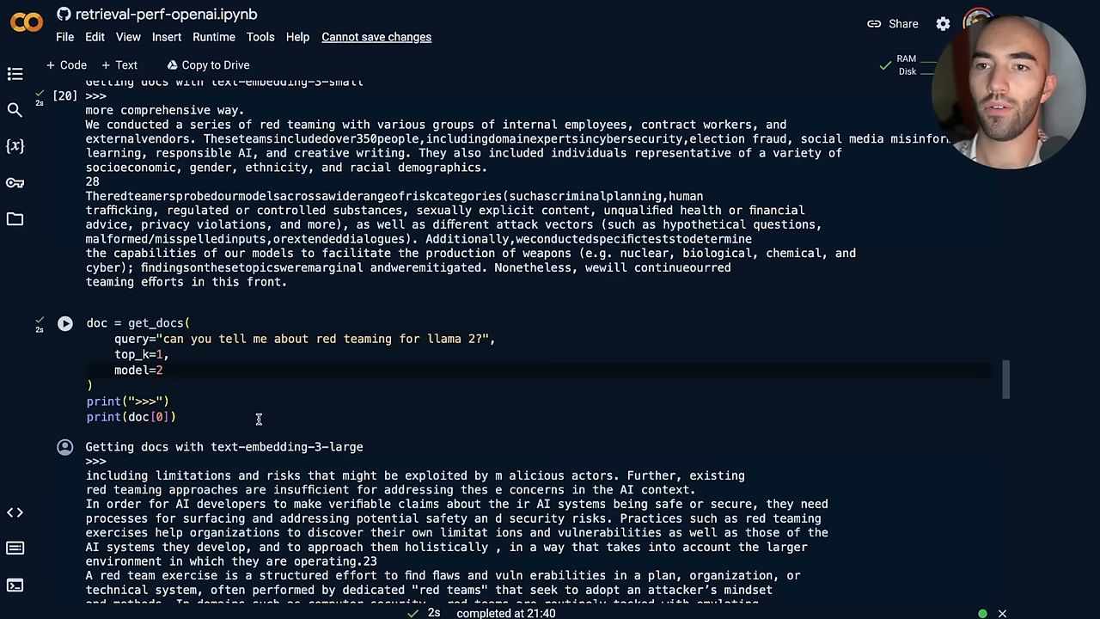
scroll(down, 3)
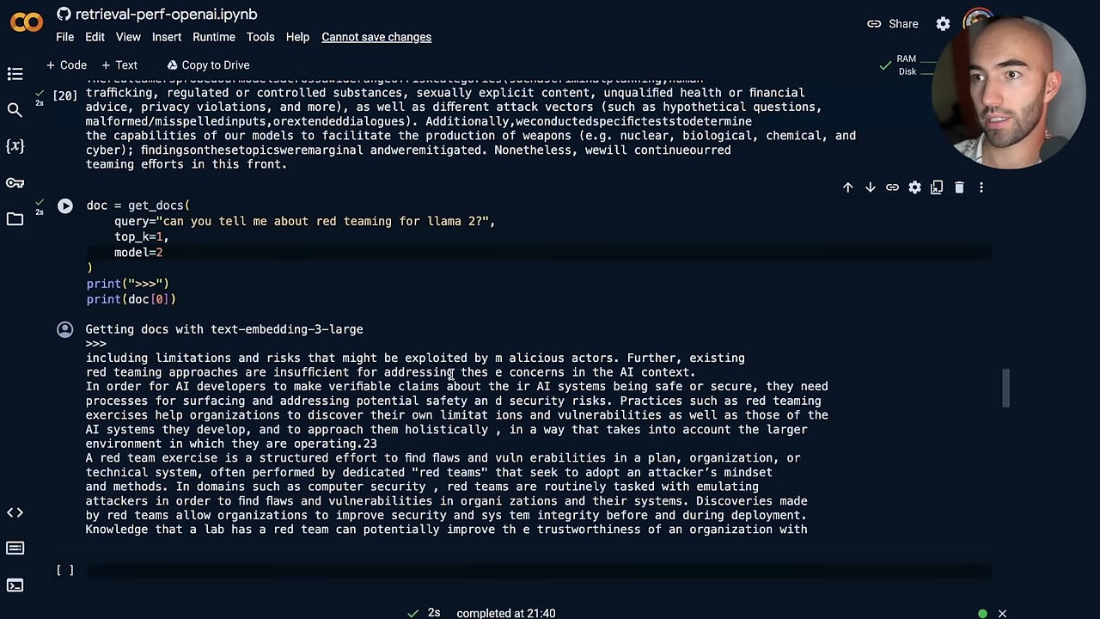
key(Ctrl+f)
text(llama)
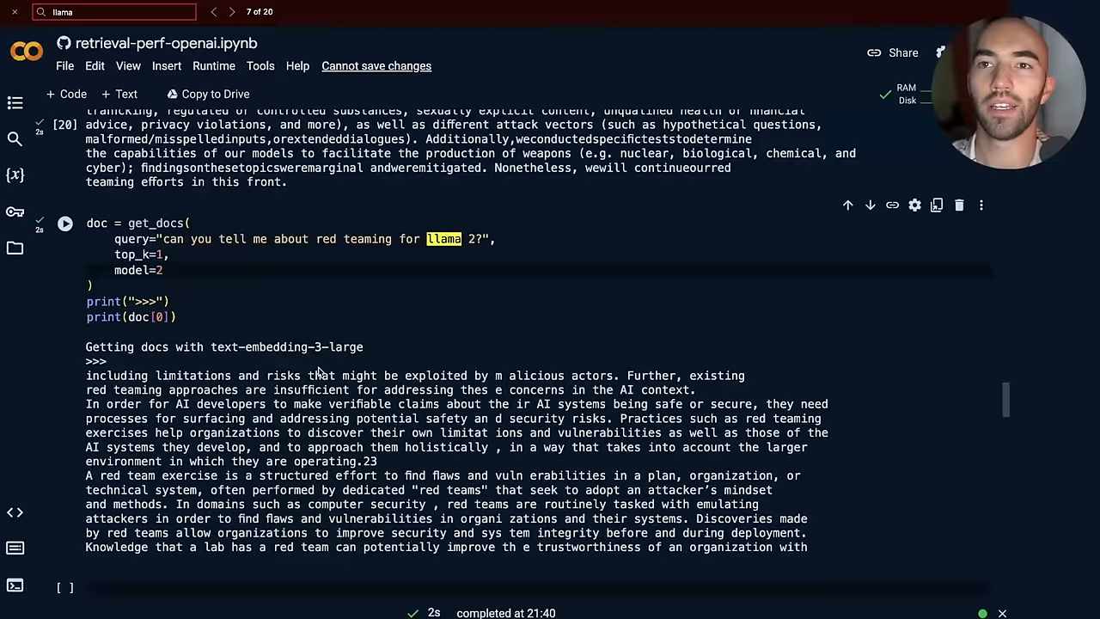
Query 'why would I want to use llama 2?' with top_k=1 on the ada-002 index (model=0).
scroll(up, 3)
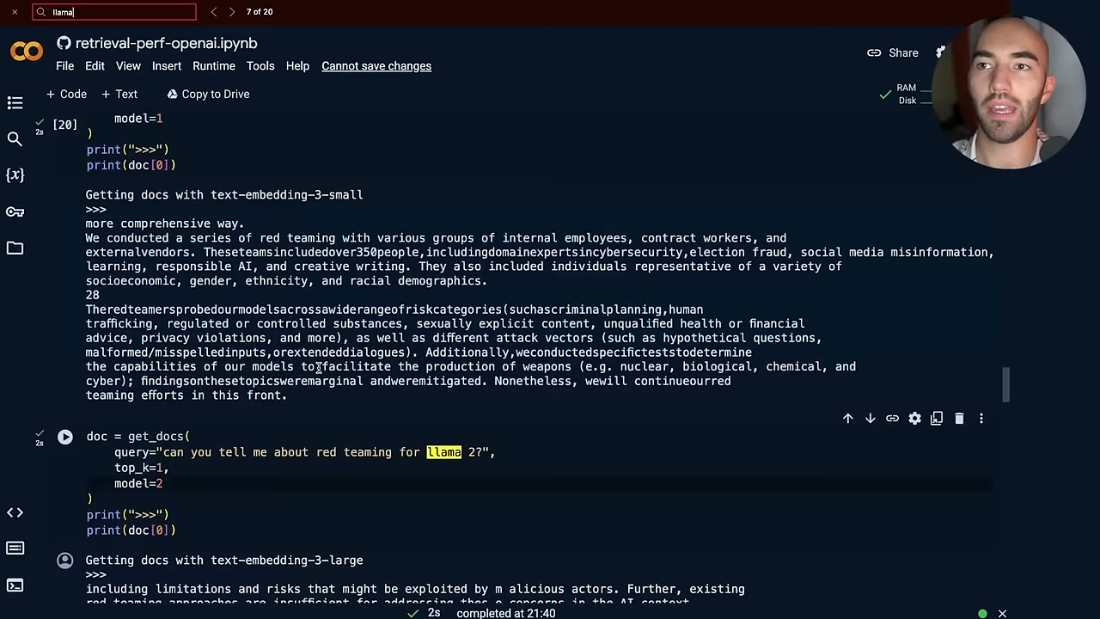
click(212, 11)
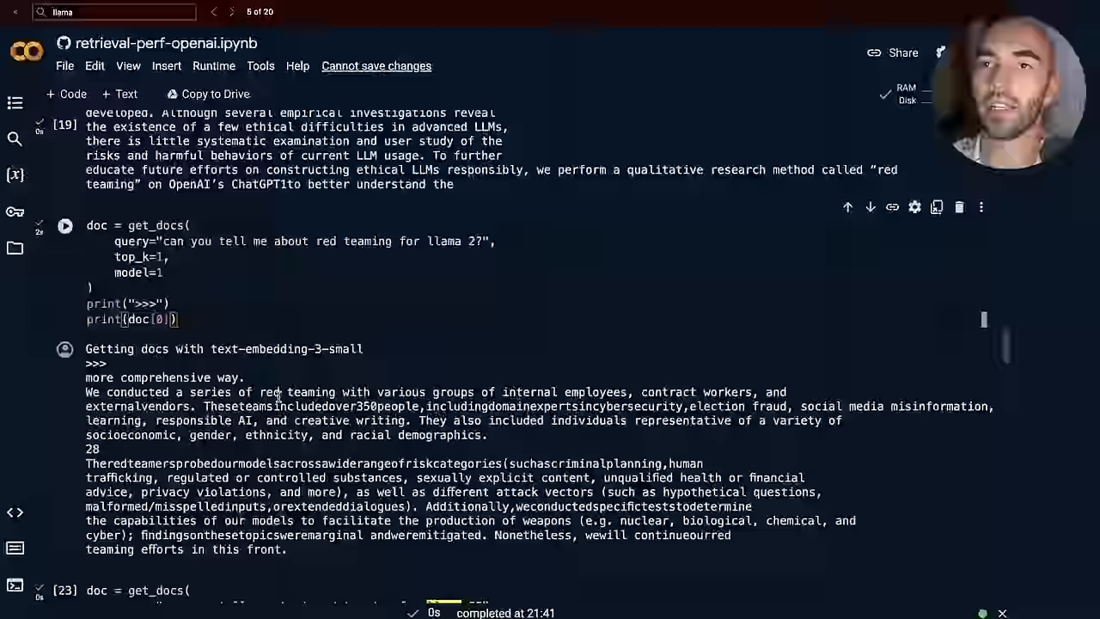
scroll(up, 3)
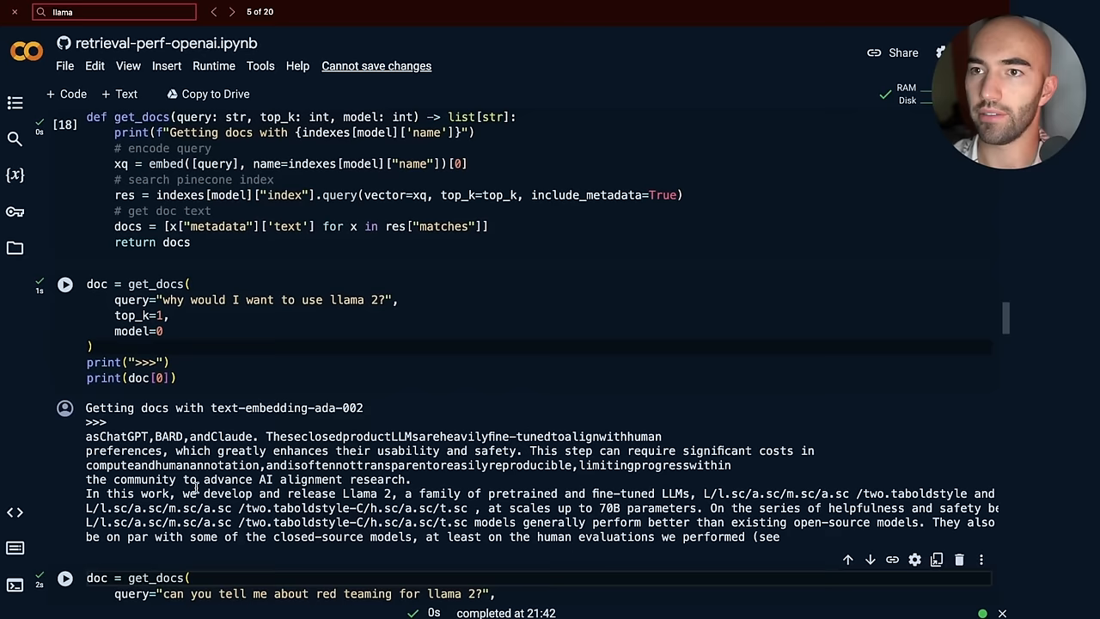
Run the llama 2 query with model=1 and model=2, then a top_k=5 LLaMA-vs-GPT-4 query.
scroll(down, 3)
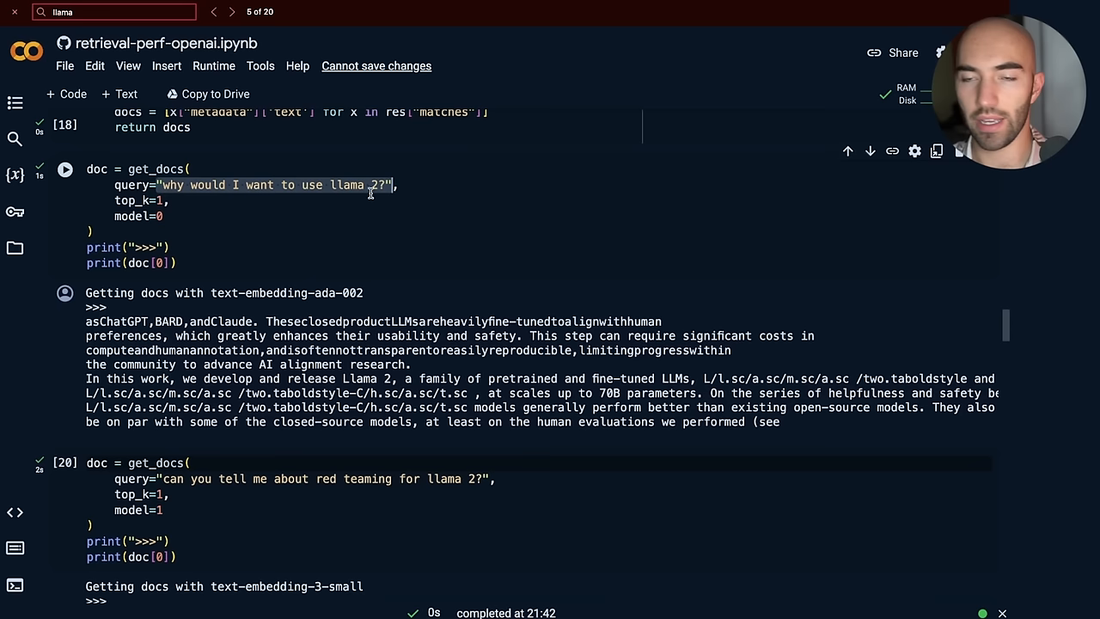
scroll(down, 3)
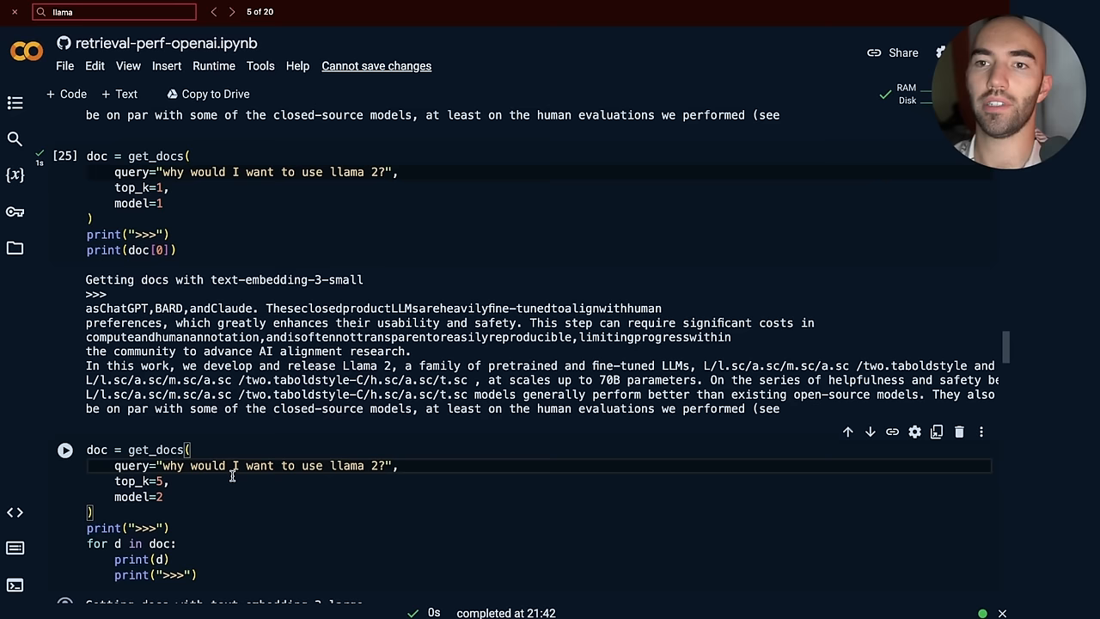
scroll(down, 3)
text(1)
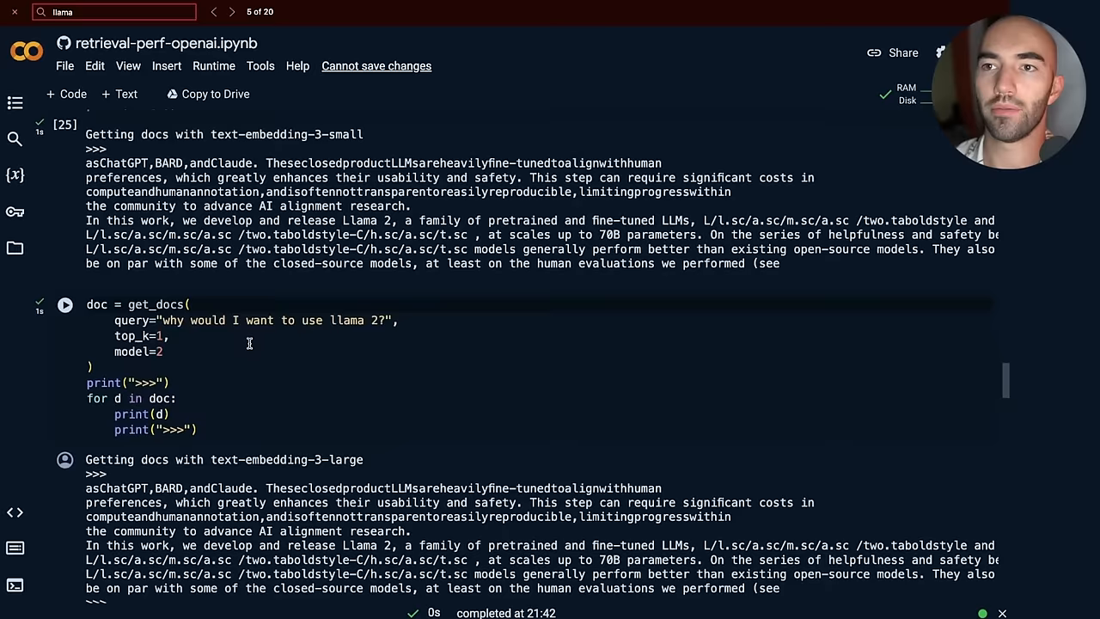
scroll(down, 3)
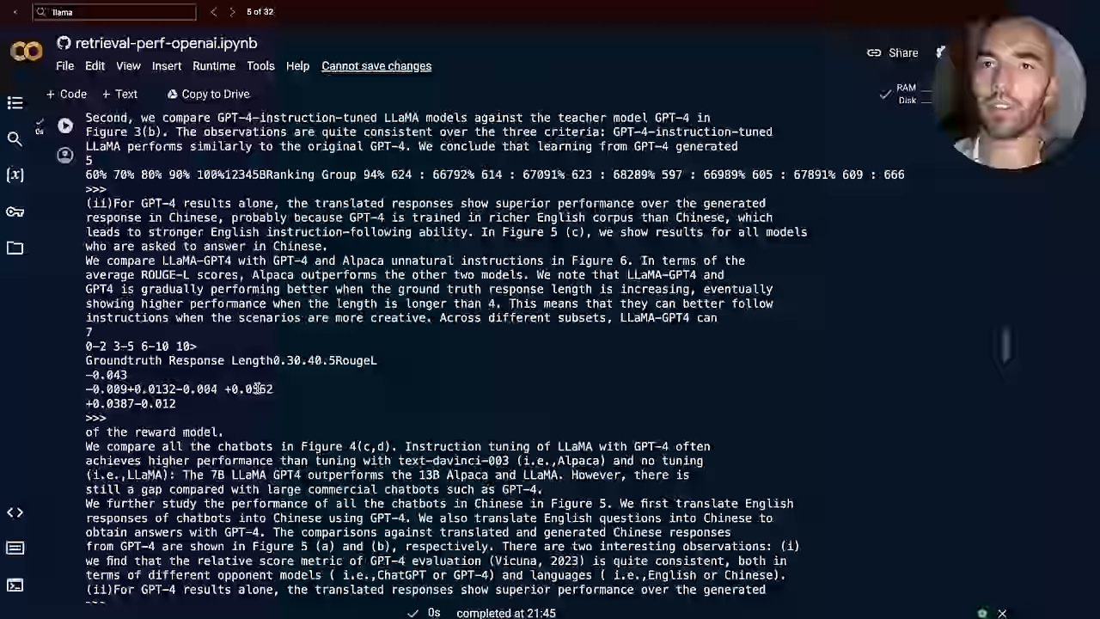
Change the LLaMA-vs-GPT-4 get_docs cell from model=0 to model=1 and rerun it.
scroll(down, 3)
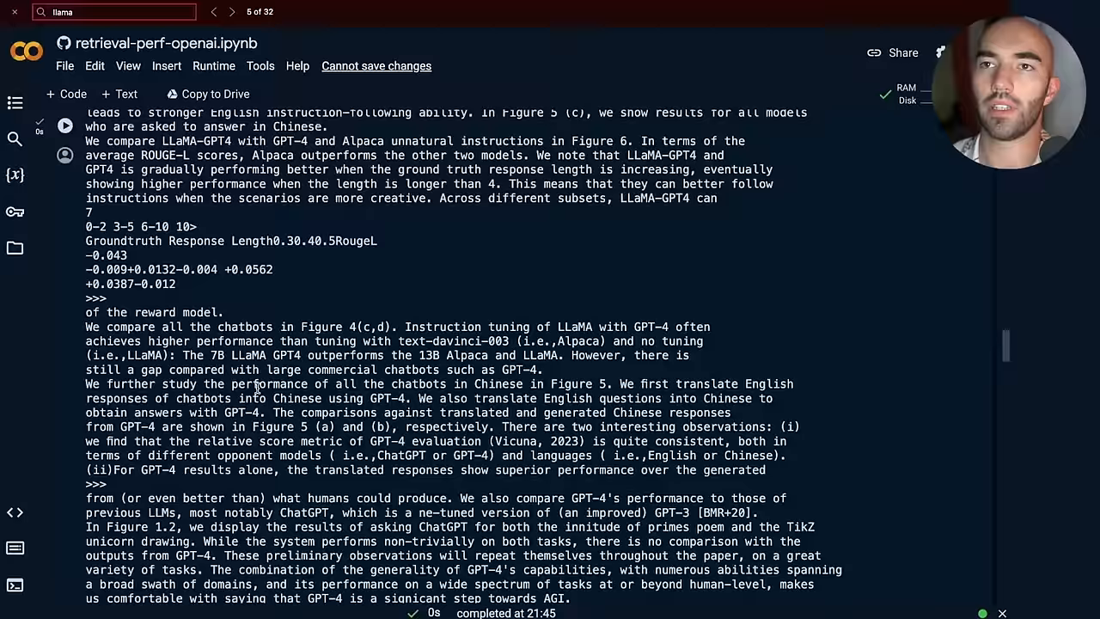
scroll(up, 3)
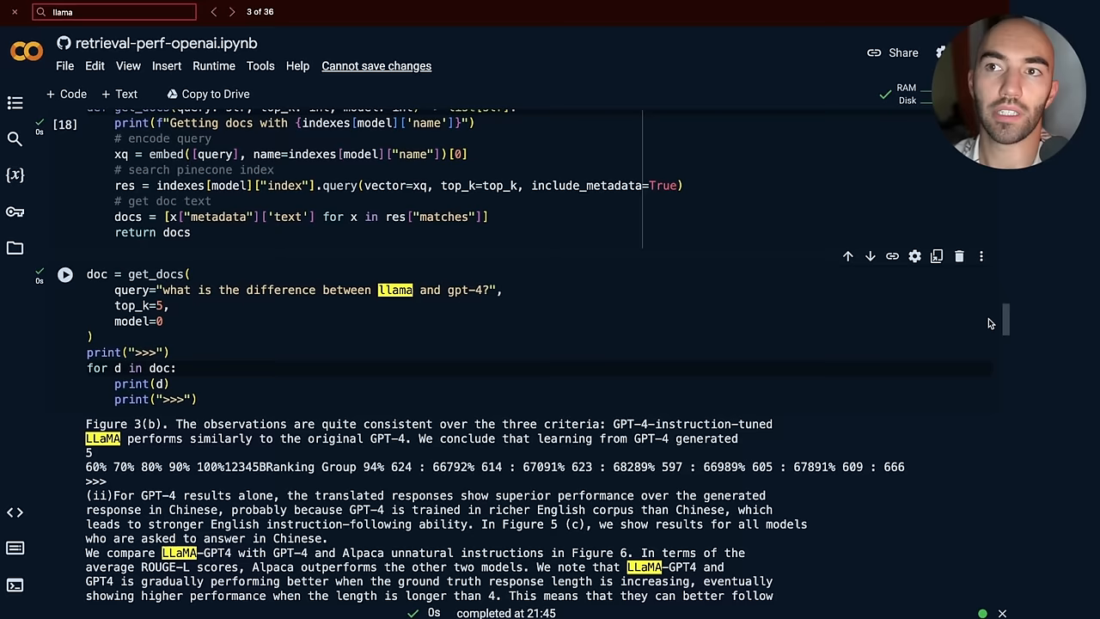
scroll(down, 3)
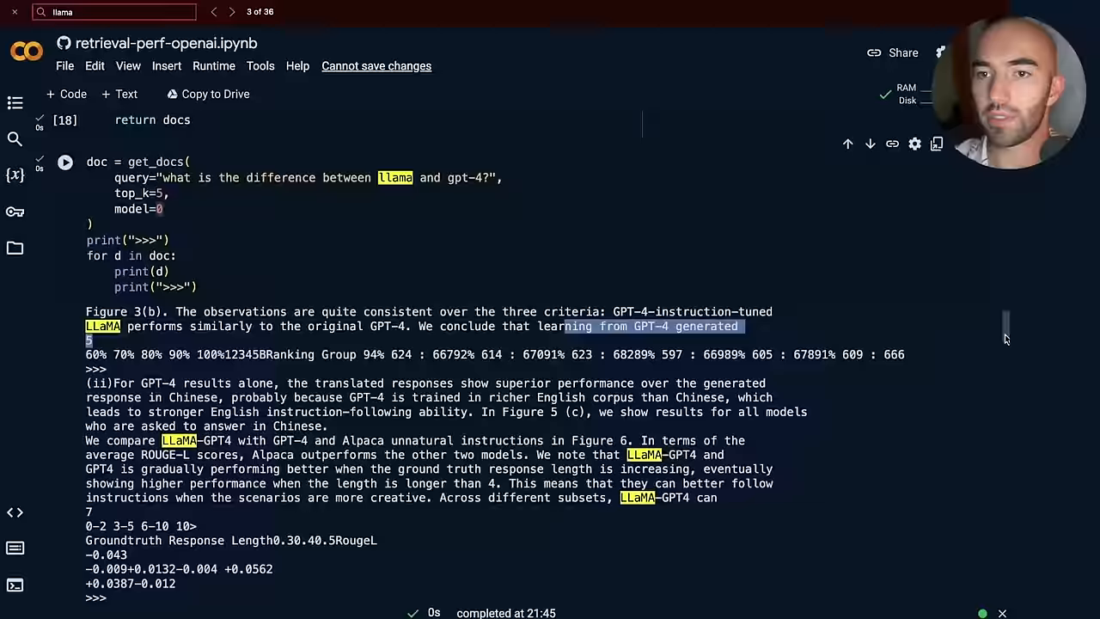
scroll(down, 3)
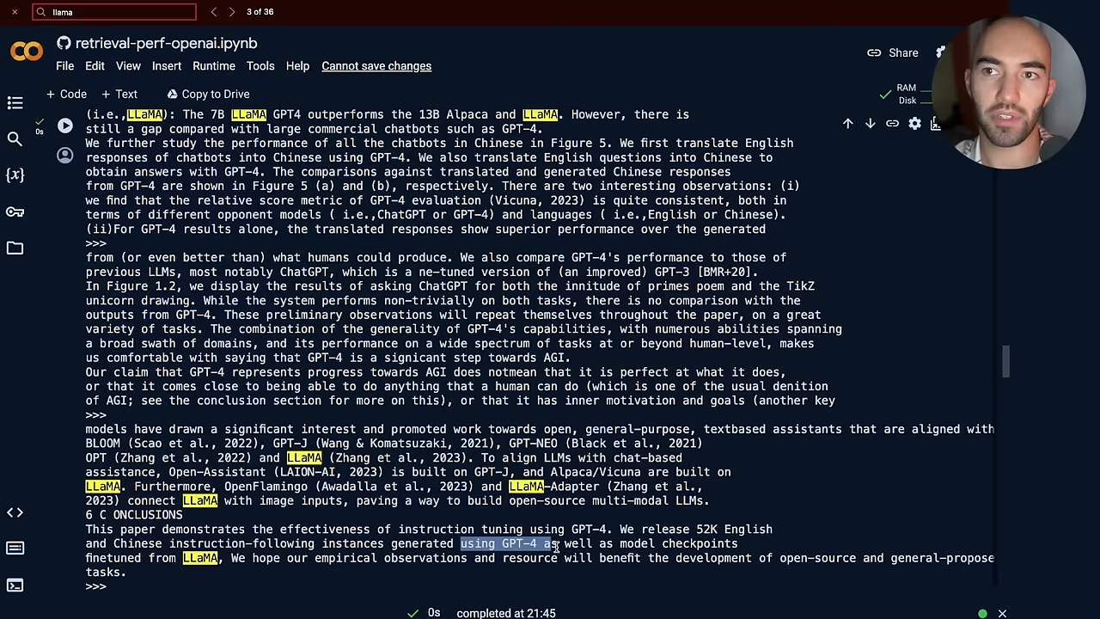
scroll(up, 3)
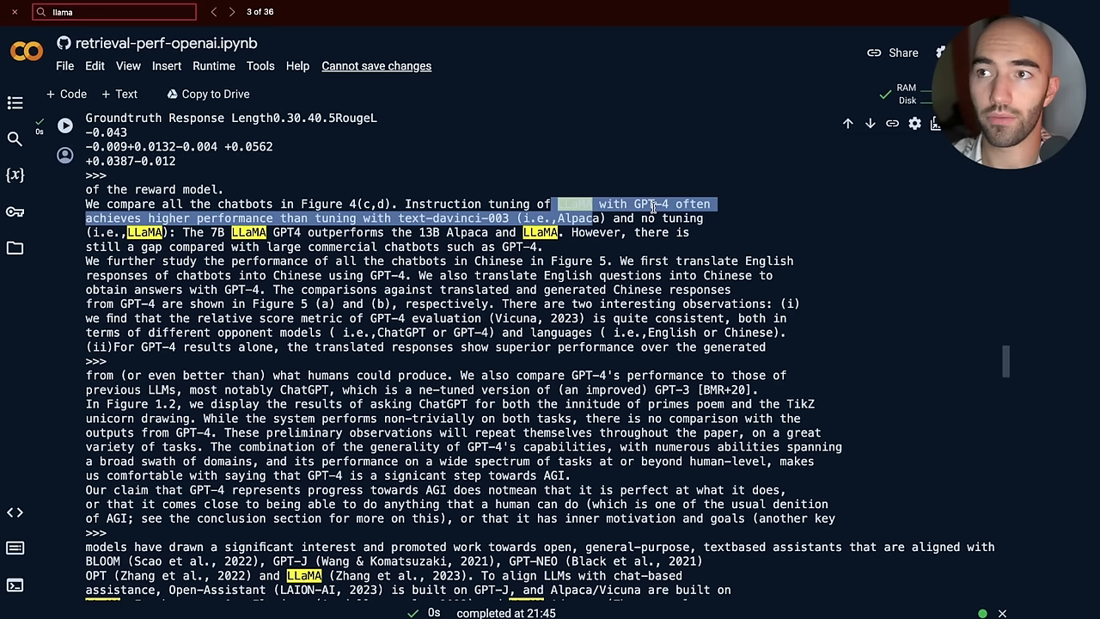
scroll(up, 3)
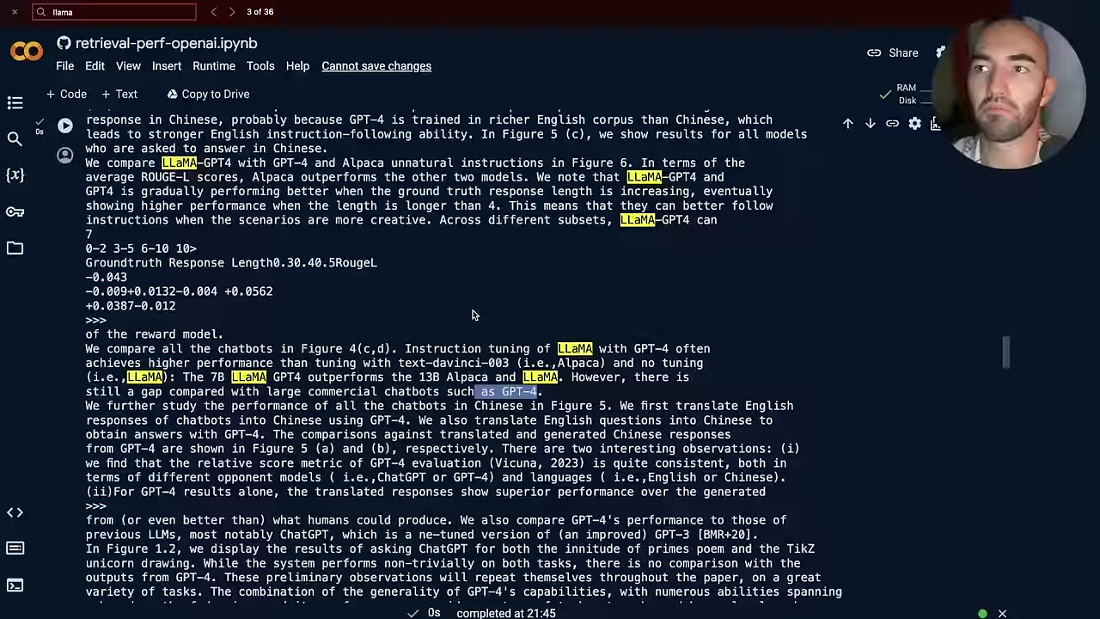
scroll(up, 3)
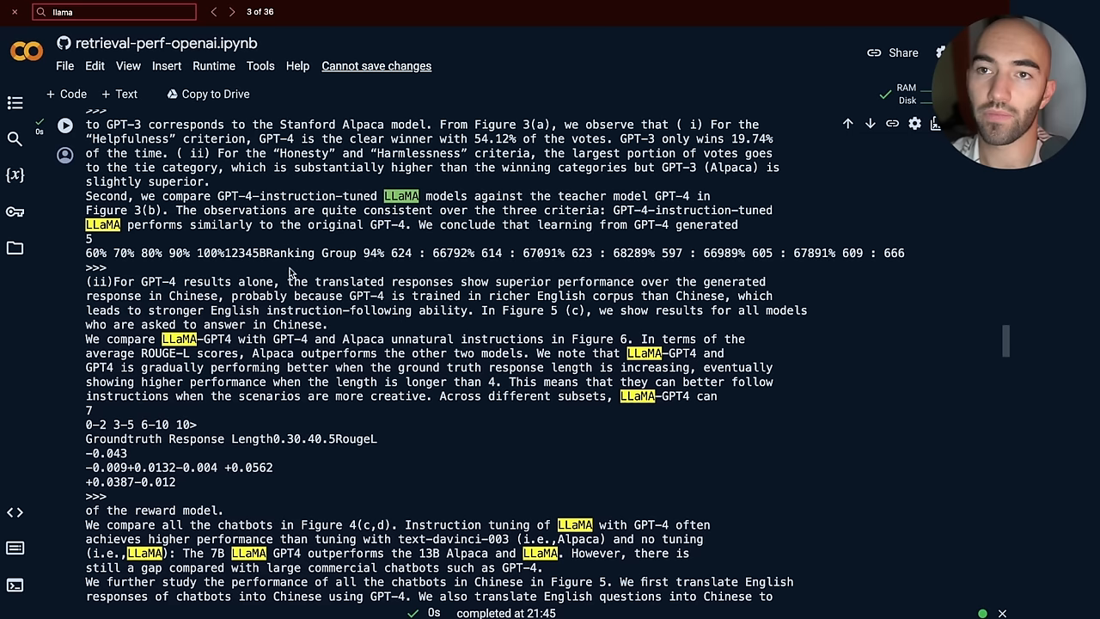
scroll(up, 3)
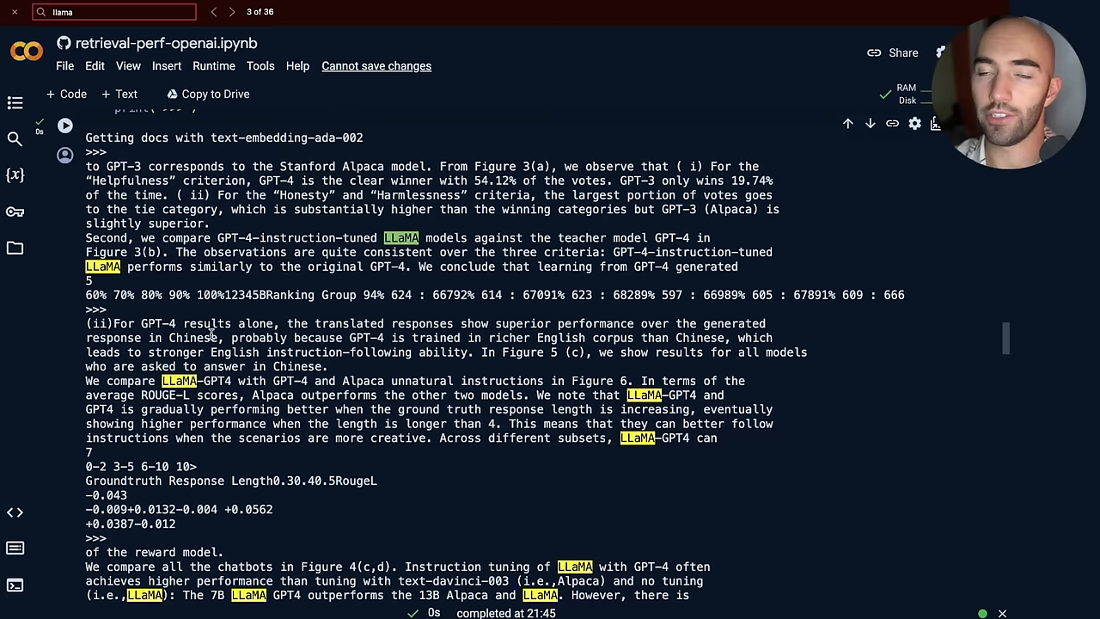
scroll(up, 3)
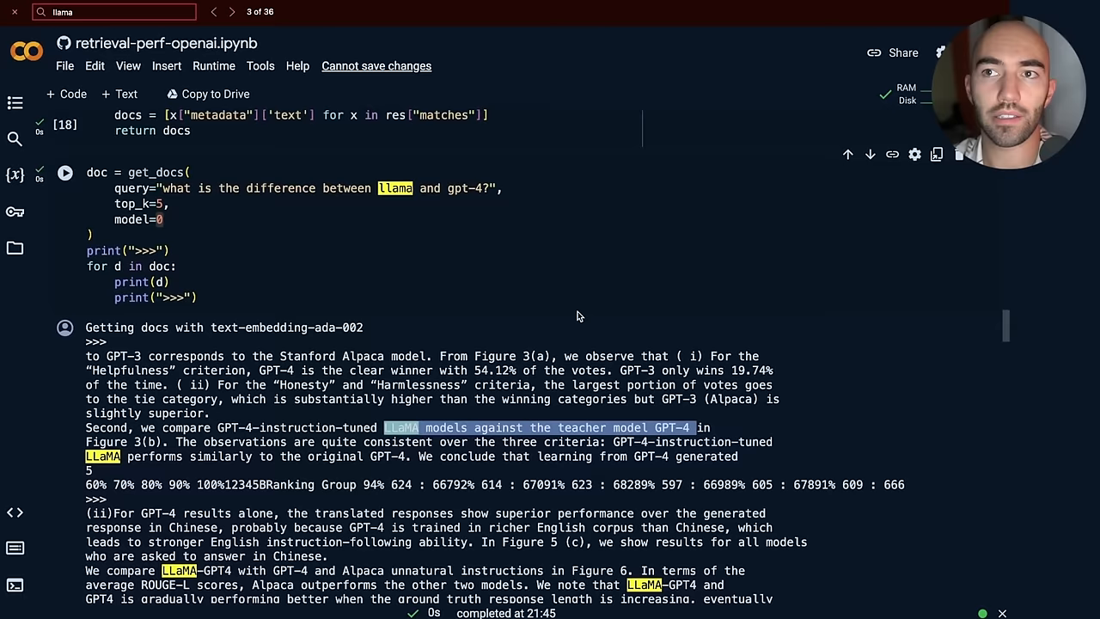
click(233, 11)
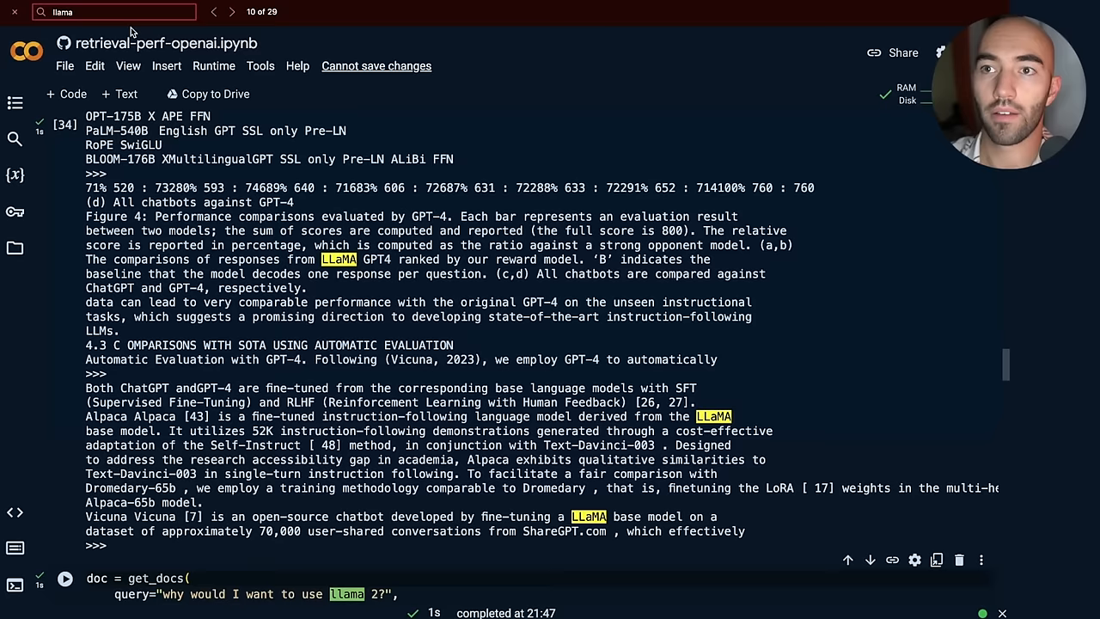
Read through the 3-small passages on LLaMA, GPT-4, GLM-130B and Alpaca, then rerun the cell.
scroll(up, 3)
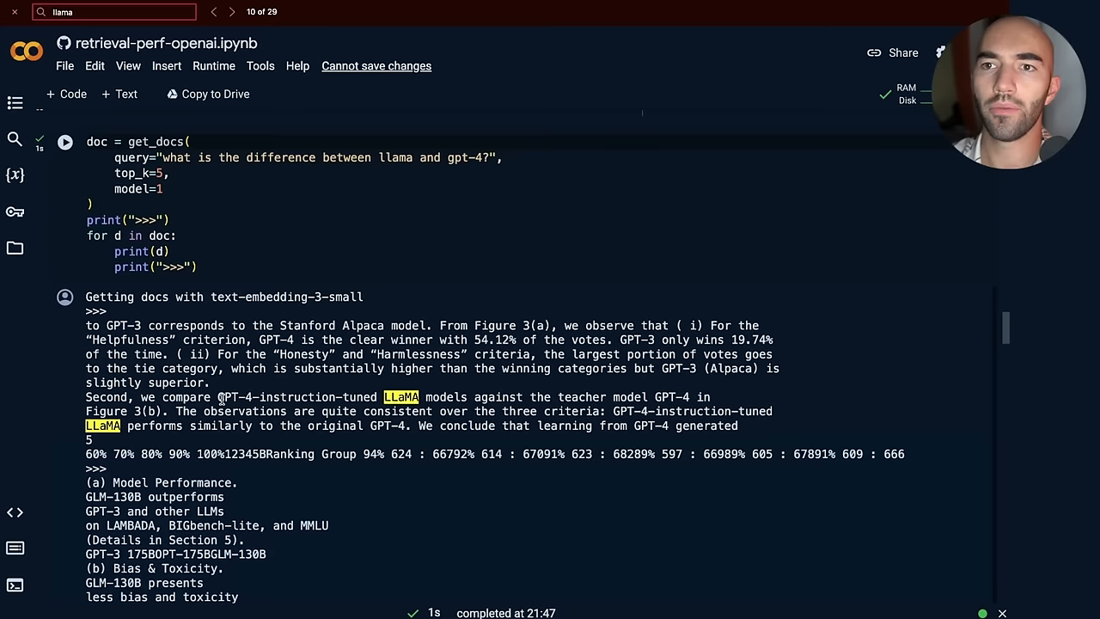
scroll(down, 3)
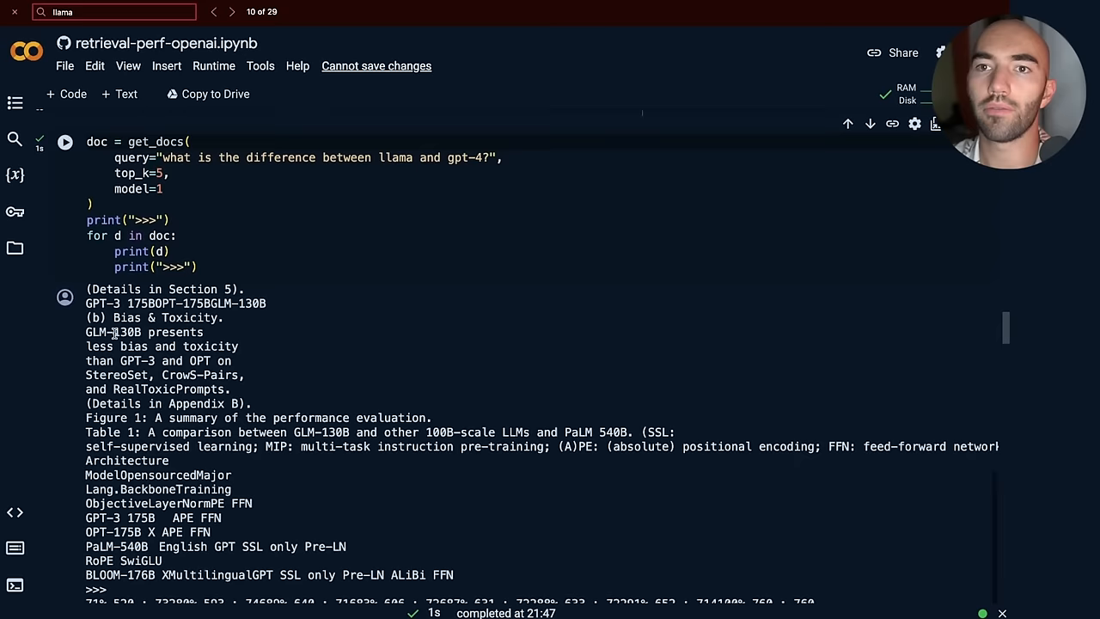
scroll(down, 3)
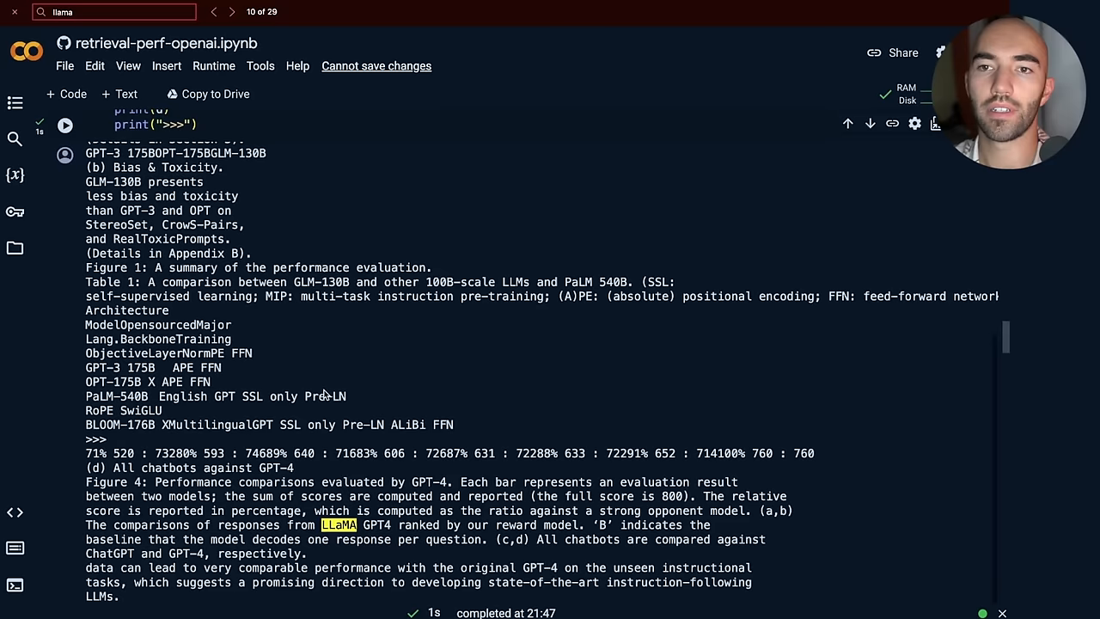
scroll(down, 3)
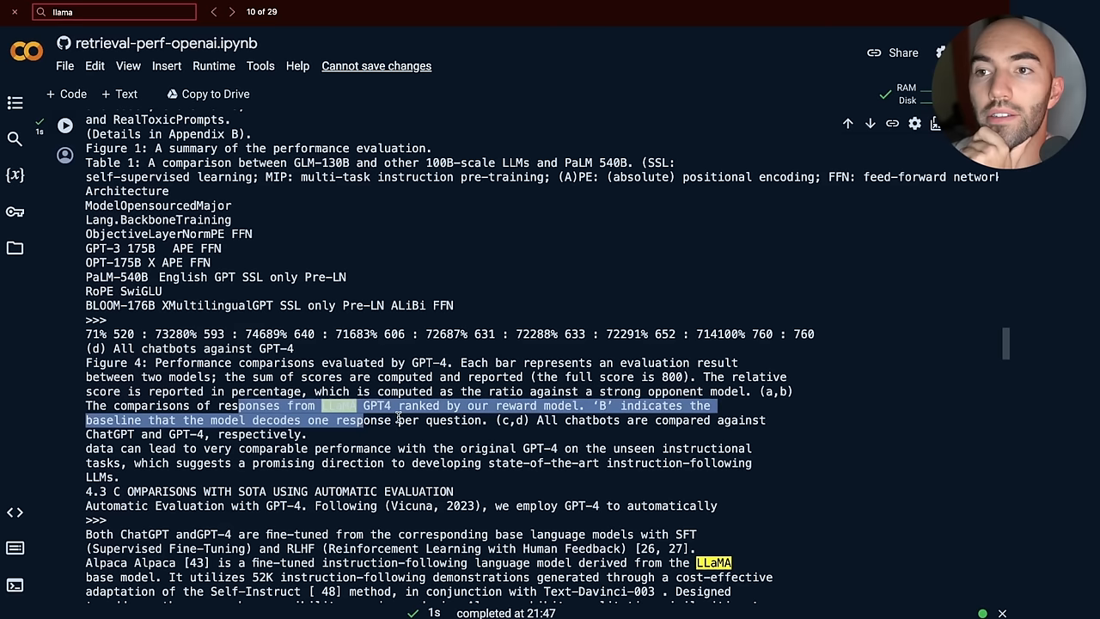
scroll(down, 3)
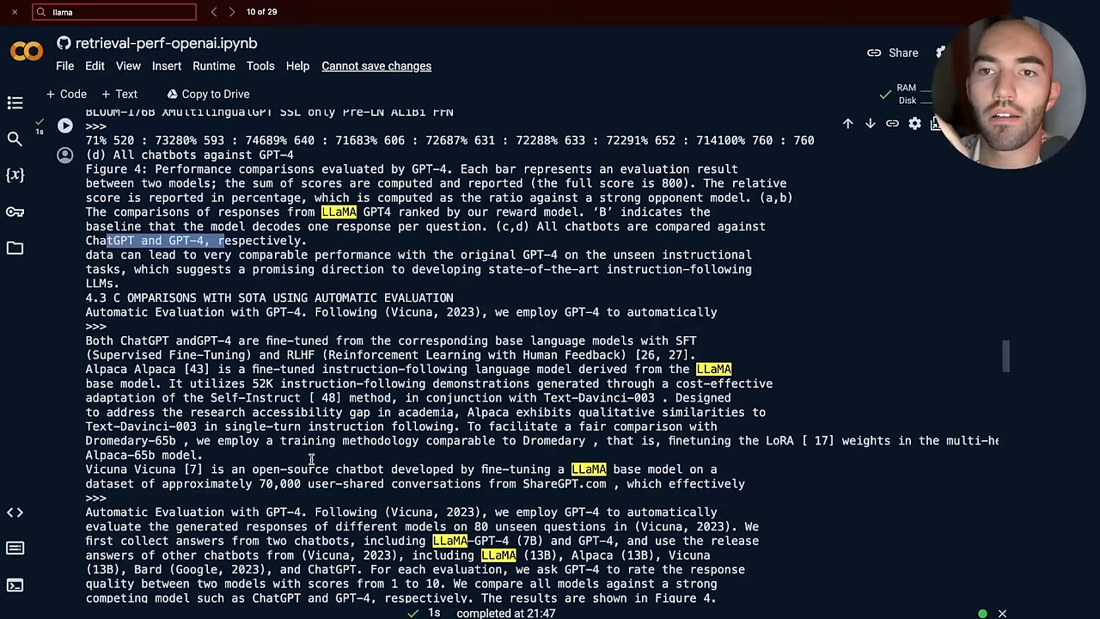
scroll(down, 3)
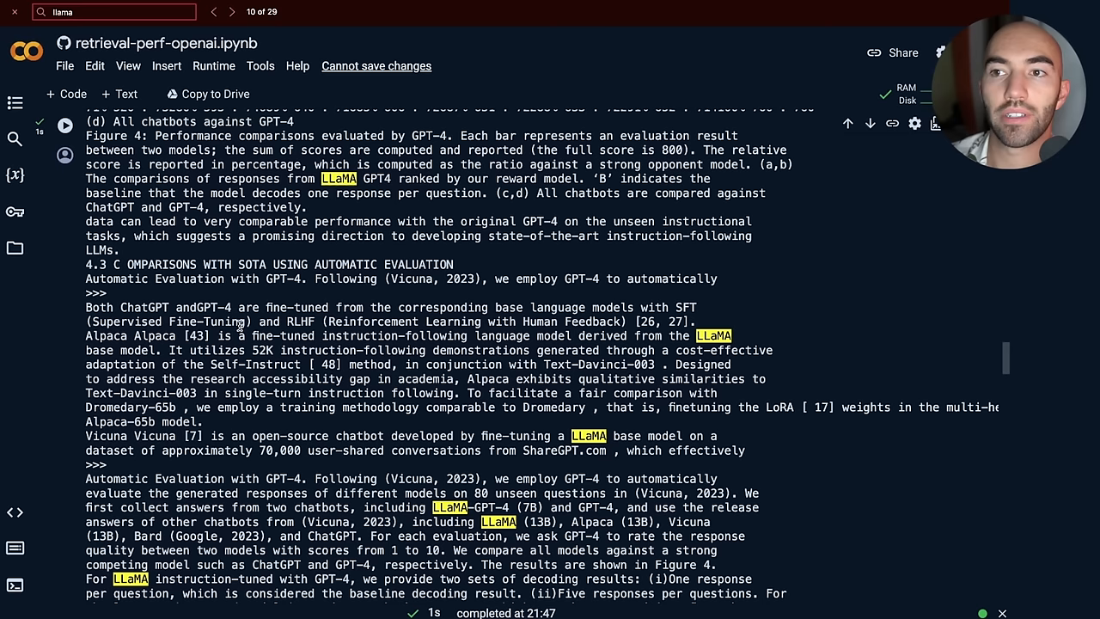
scroll(down, 3)
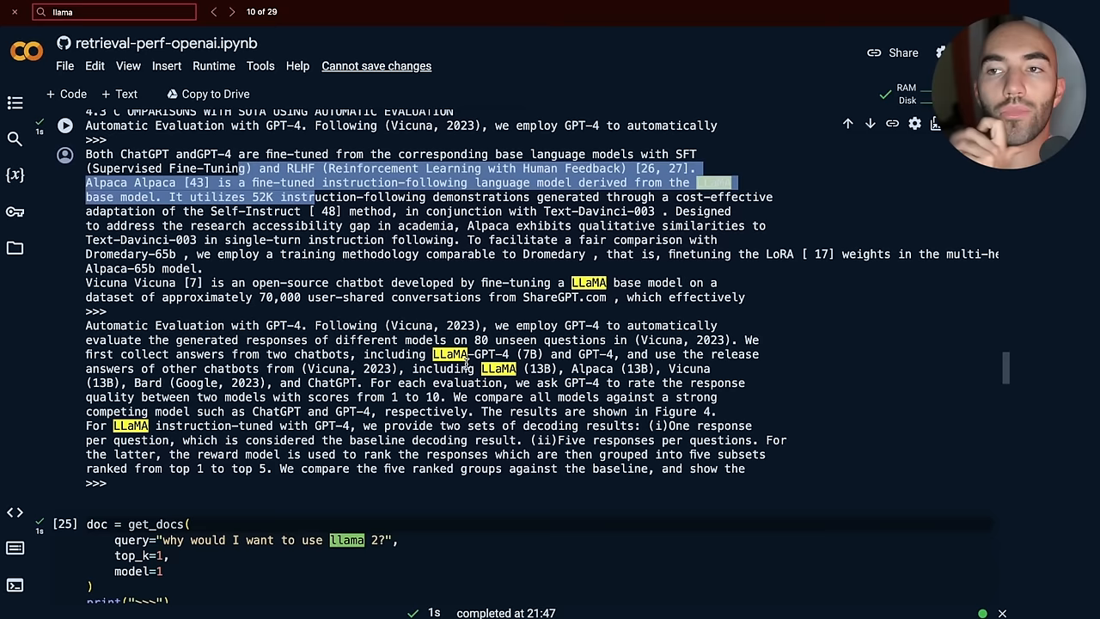
scroll(up, 3)
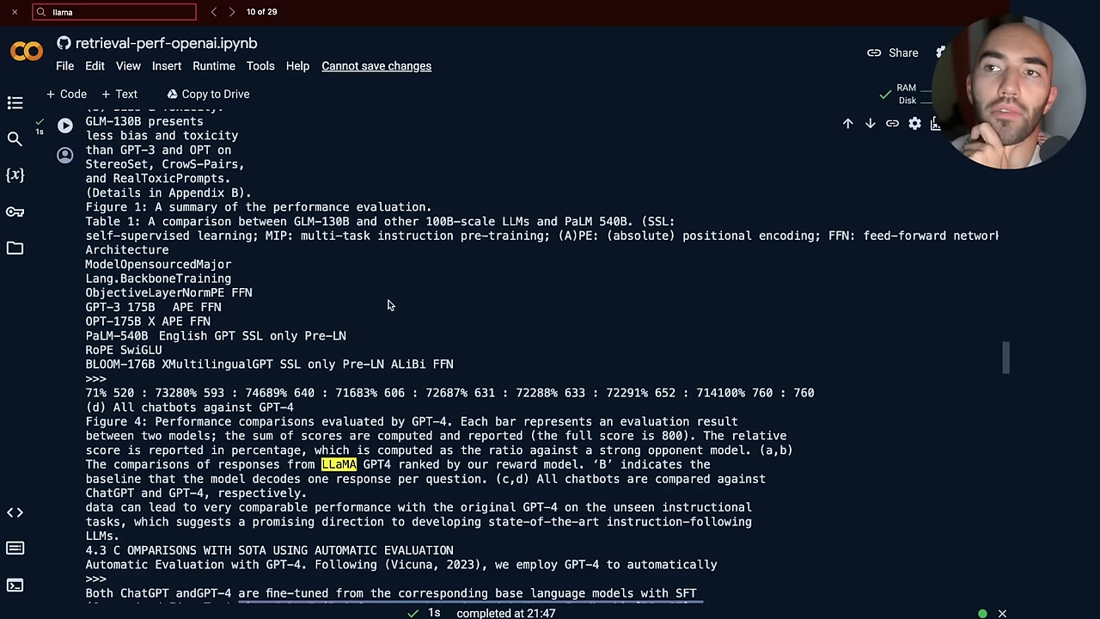
scroll(up, 3)
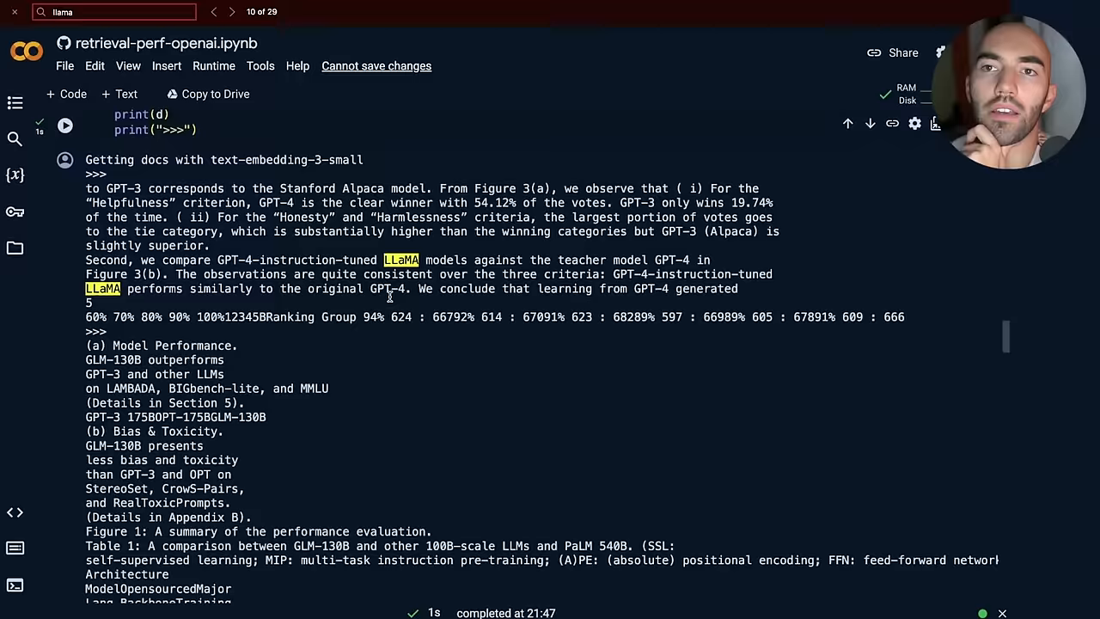
scroll(down, 3)
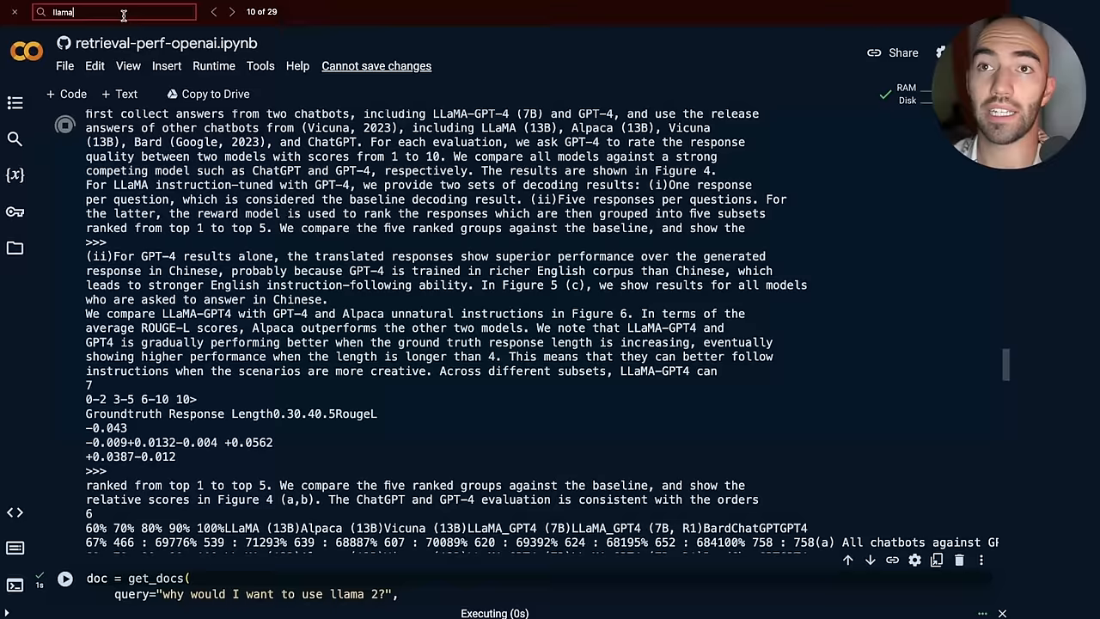
Refresh the 'llama' find matches and scroll through the rerun's GPT-4 and LLaMA-GPT4 passages.
click(235, 12)
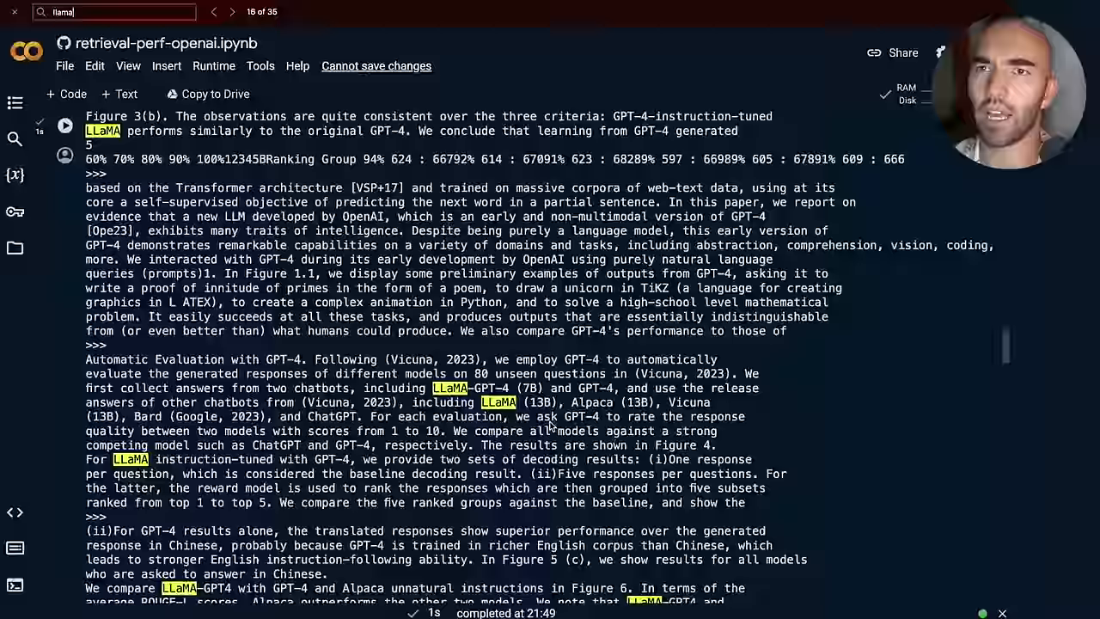
scroll(up, 3)
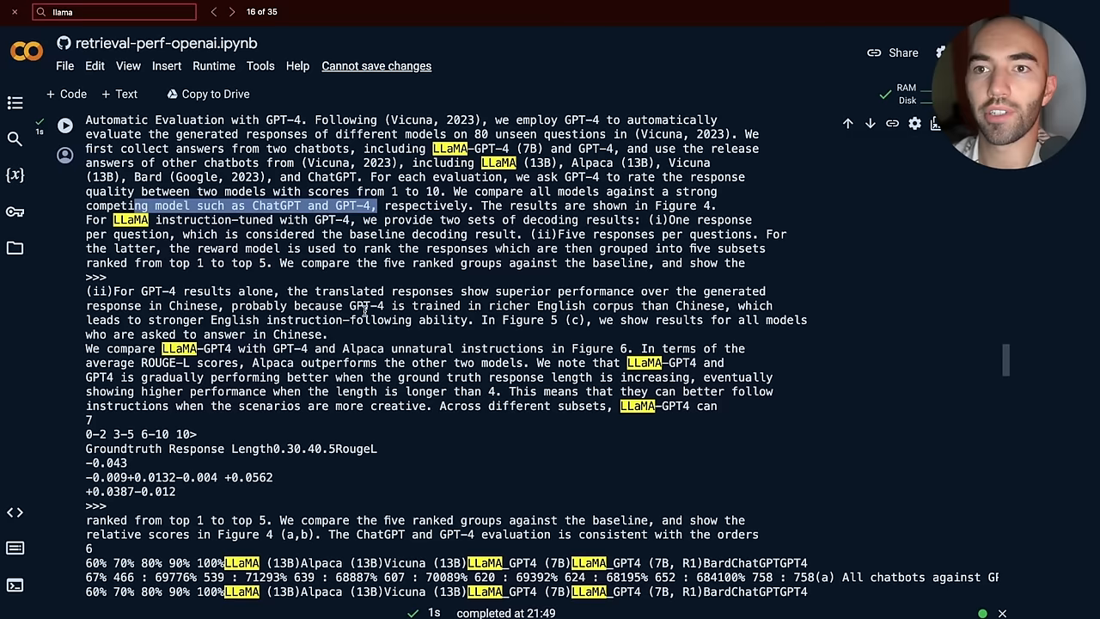
scroll(down, 3)
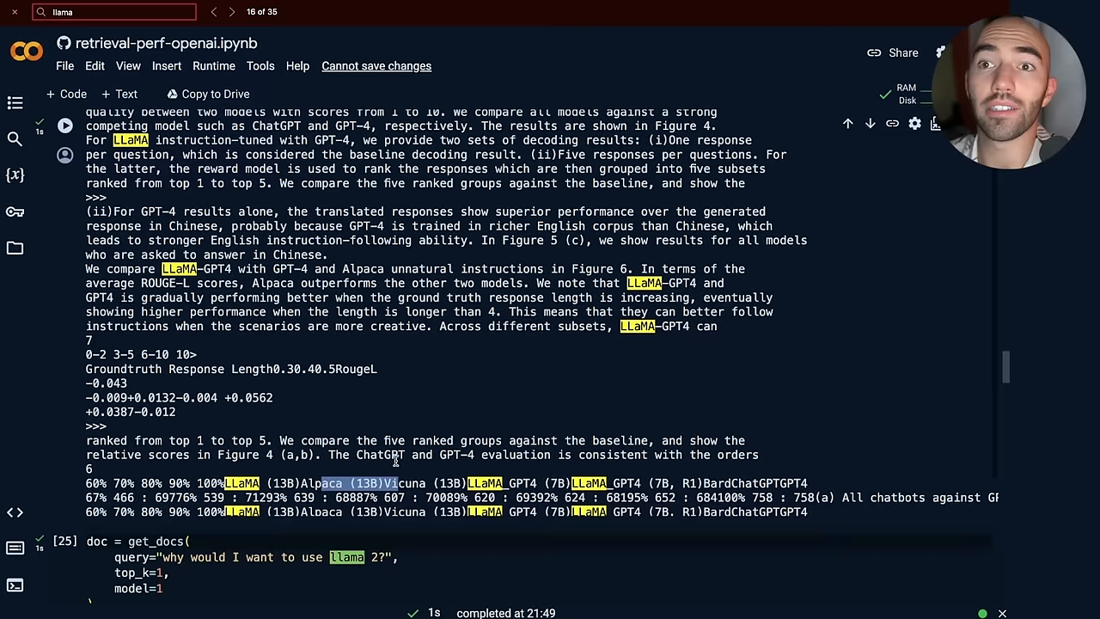
scroll(up, 3)
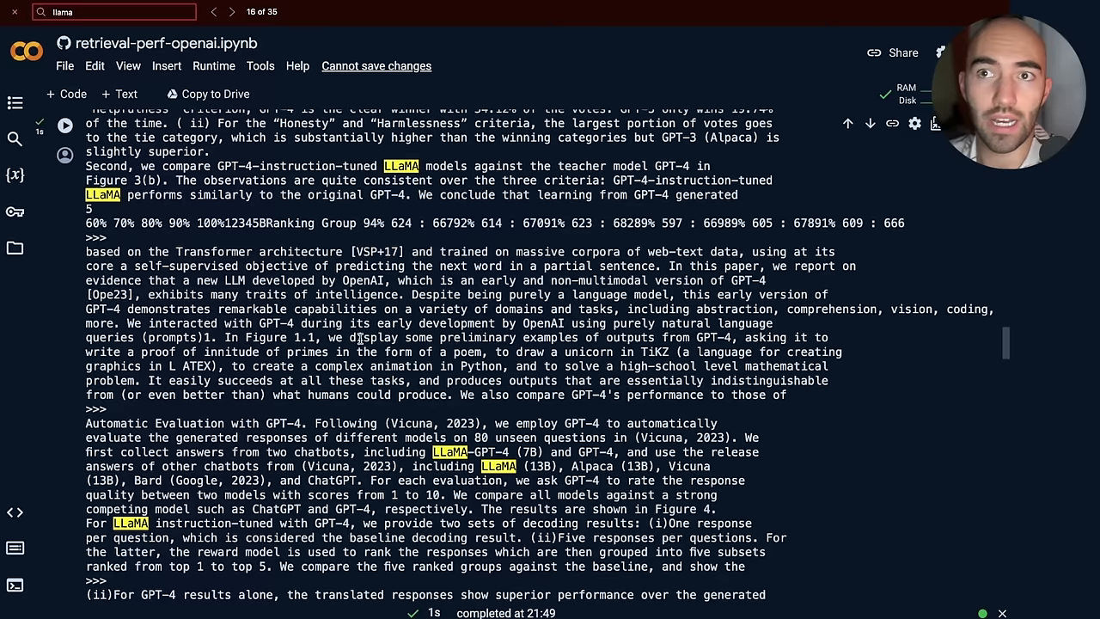